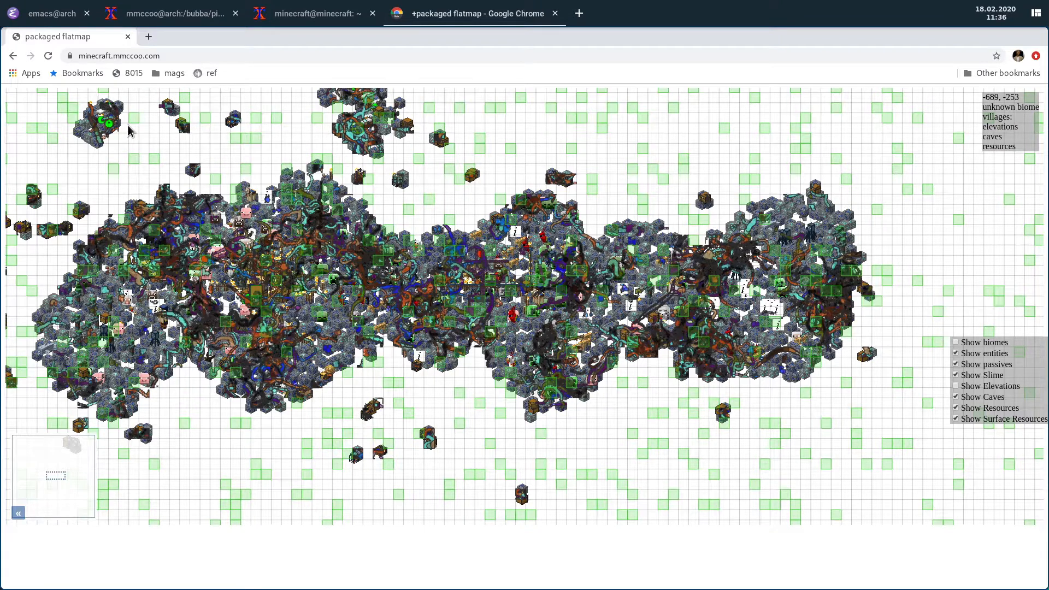
{"action": "mouse_move", "coordinate": [764, 326]}
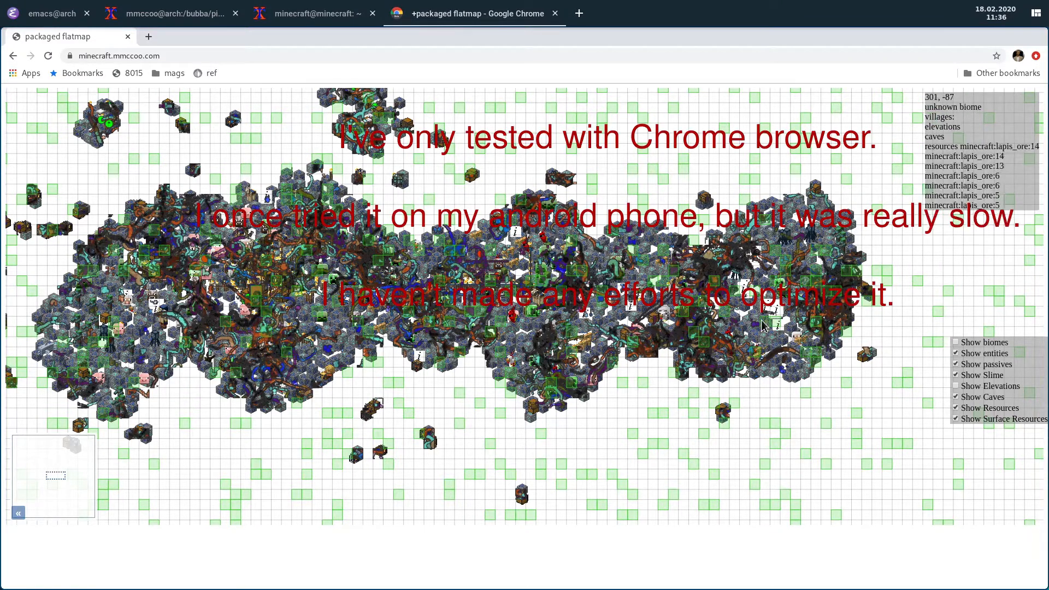
{"action": "mouse_move", "coordinate": [479, 379]}
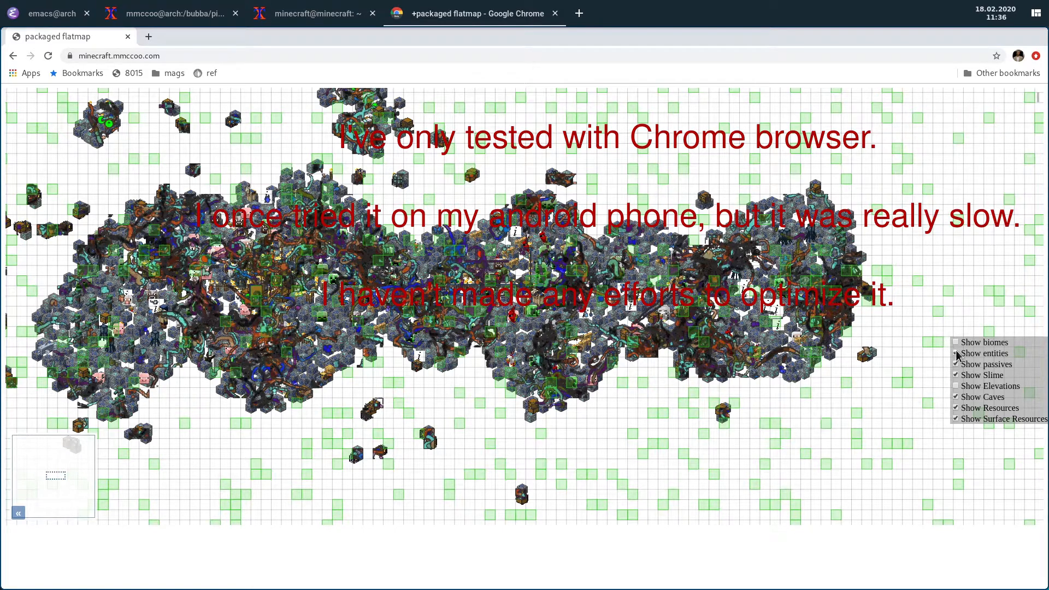
Step: Hide entities, caves and resources, and show biome colours and slime chunks
{"action": "left_click", "coordinate": [955, 418]}
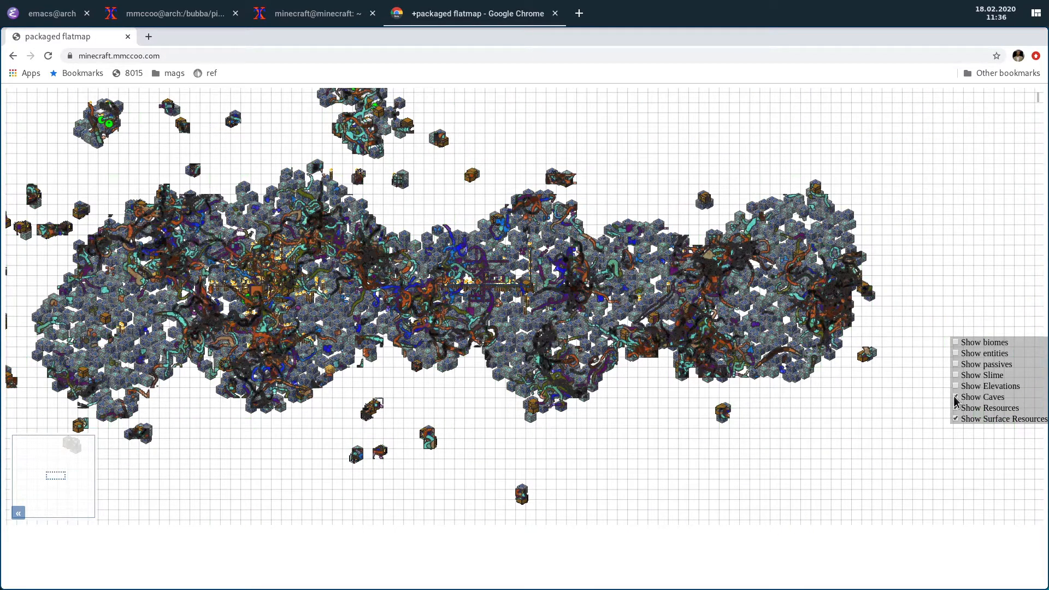
{"action": "left_click", "coordinate": [956, 419]}
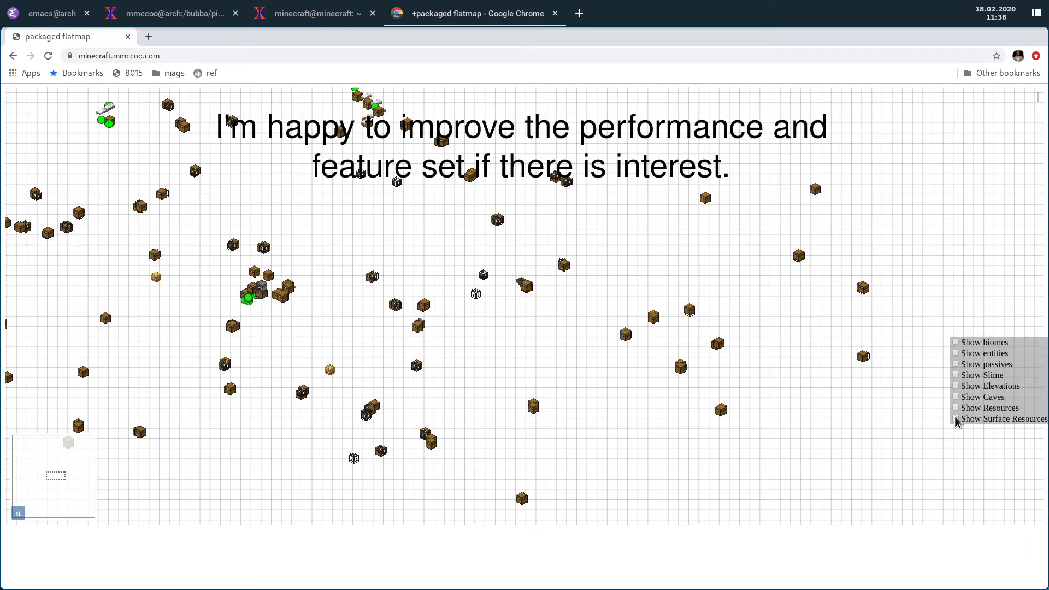
{"action": "left_click", "coordinate": [956, 342]}
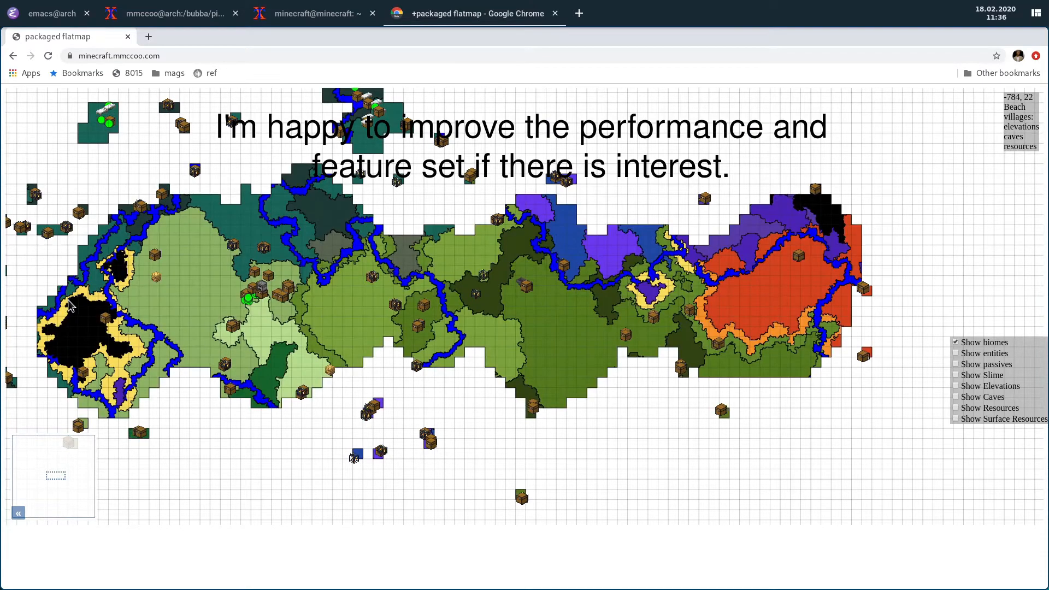
{"action": "mouse_move", "coordinate": [559, 269]}
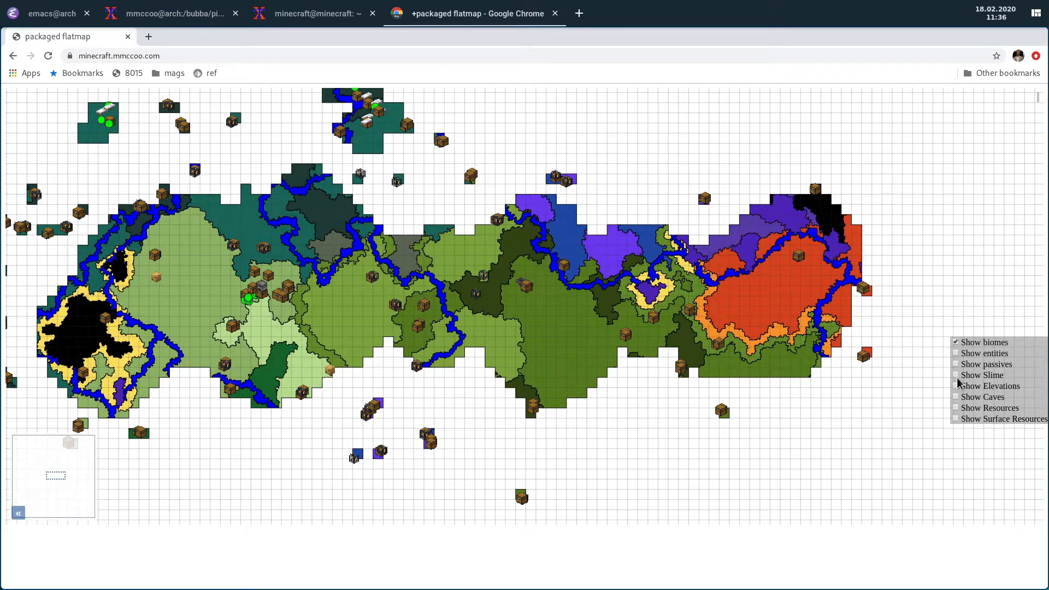
{"action": "left_click", "coordinate": [956, 374]}
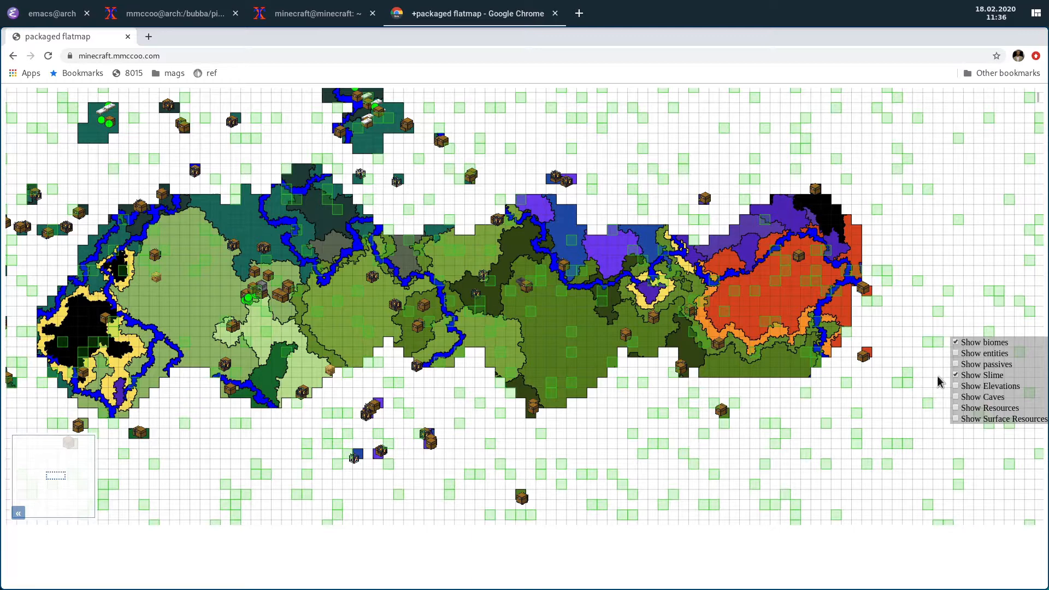
{"action": "mouse_move", "coordinate": [957, 348]}
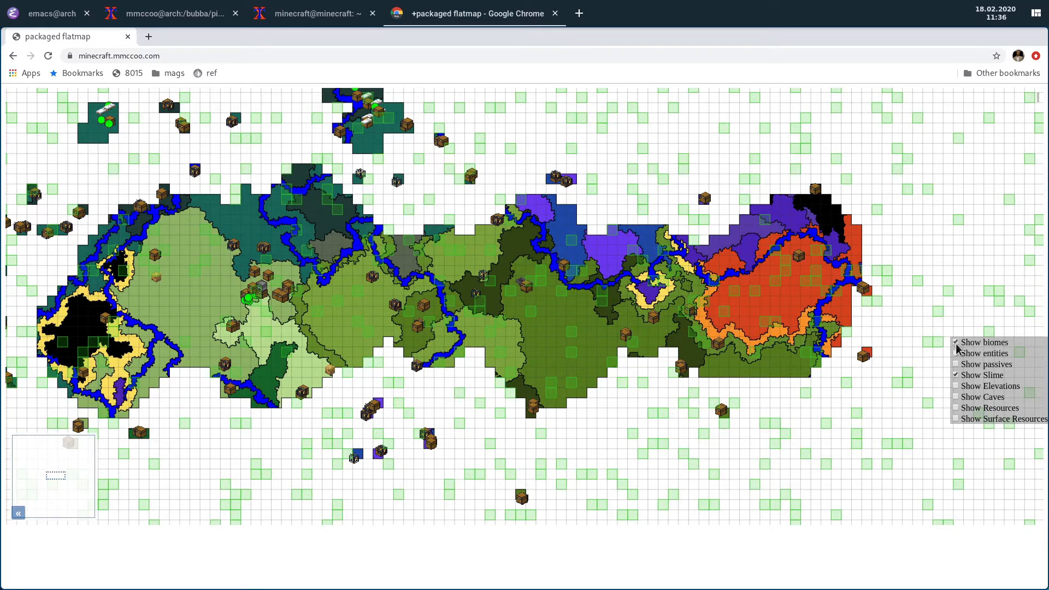
Step: Turn on Show entities to overlay mobs on the biome map
{"action": "left_click", "coordinate": [955, 353]}
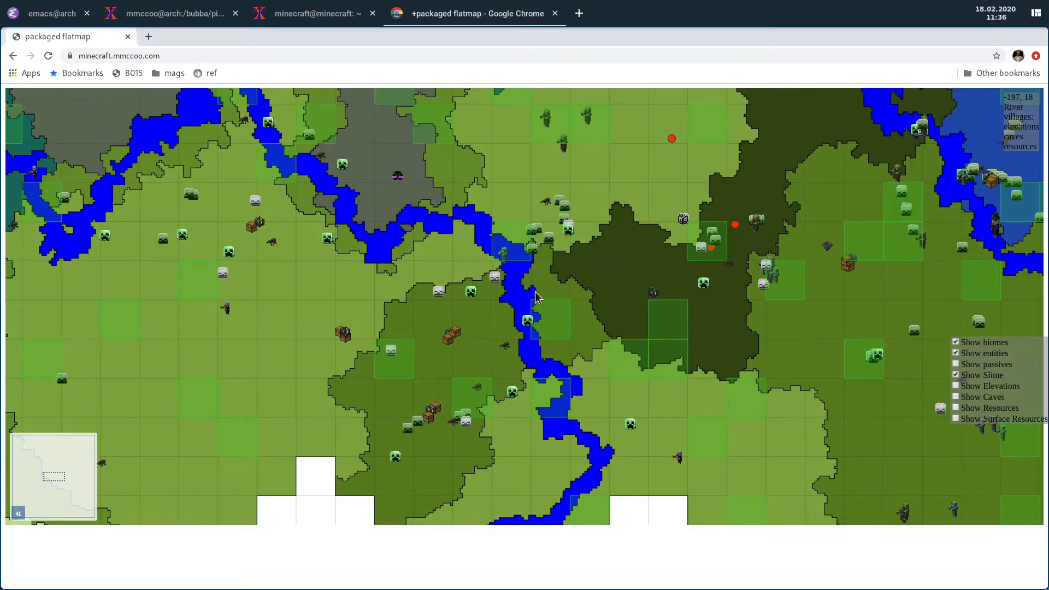
{"action": "mouse_move", "coordinate": [542, 291]}
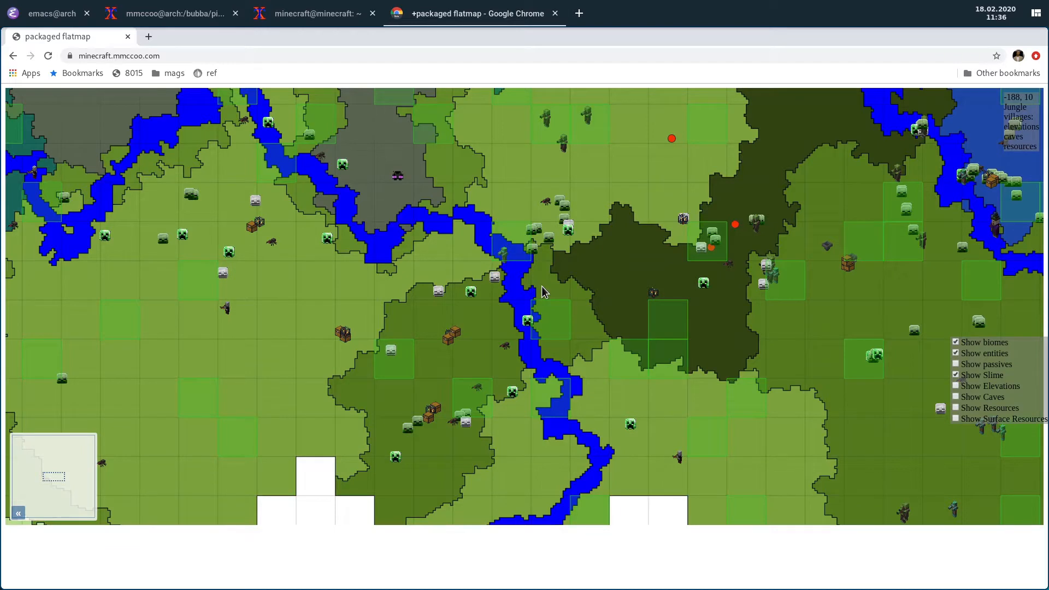
{"action": "mouse_move", "coordinate": [650, 339]}
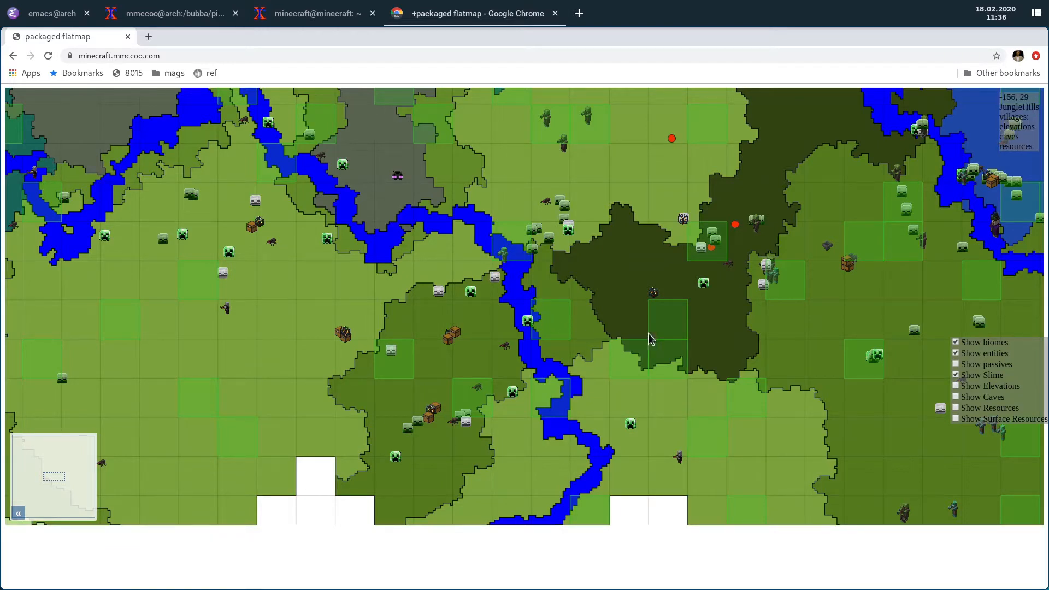
{"action": "mouse_move", "coordinate": [384, 232]}
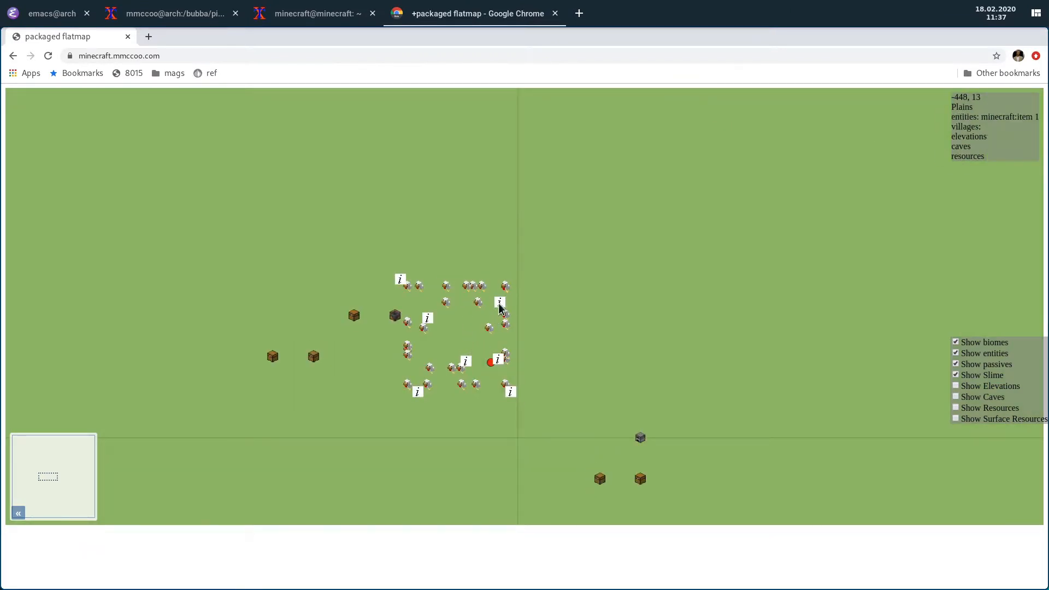
{"action": "mouse_move", "coordinate": [509, 396]}
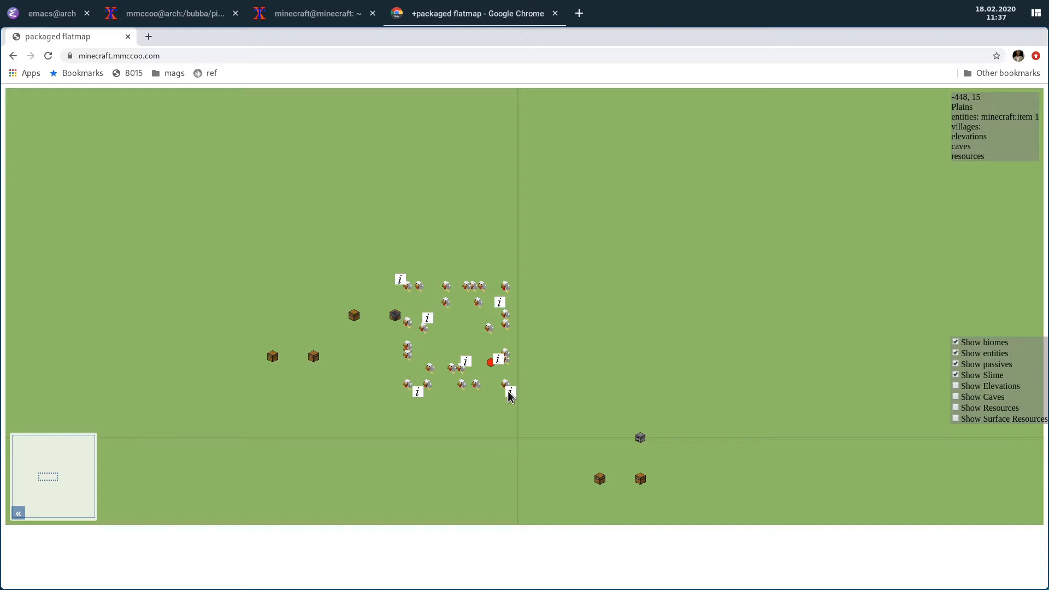
{"action": "mouse_move", "coordinate": [494, 363]}
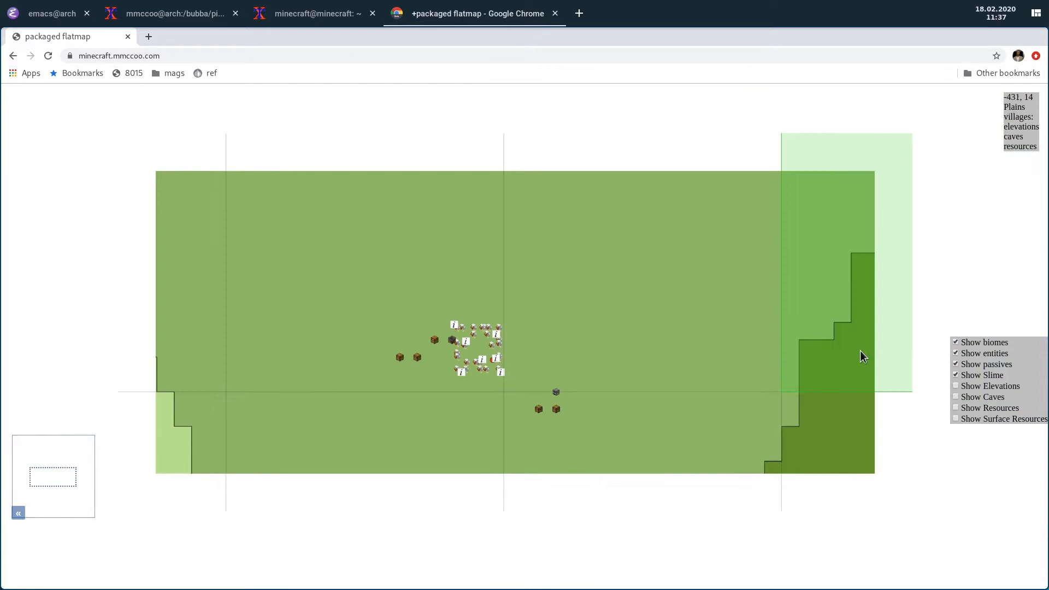
Step: Turn off Show passives and toggle the Slime layer back on
{"action": "left_click", "coordinate": [956, 364]}
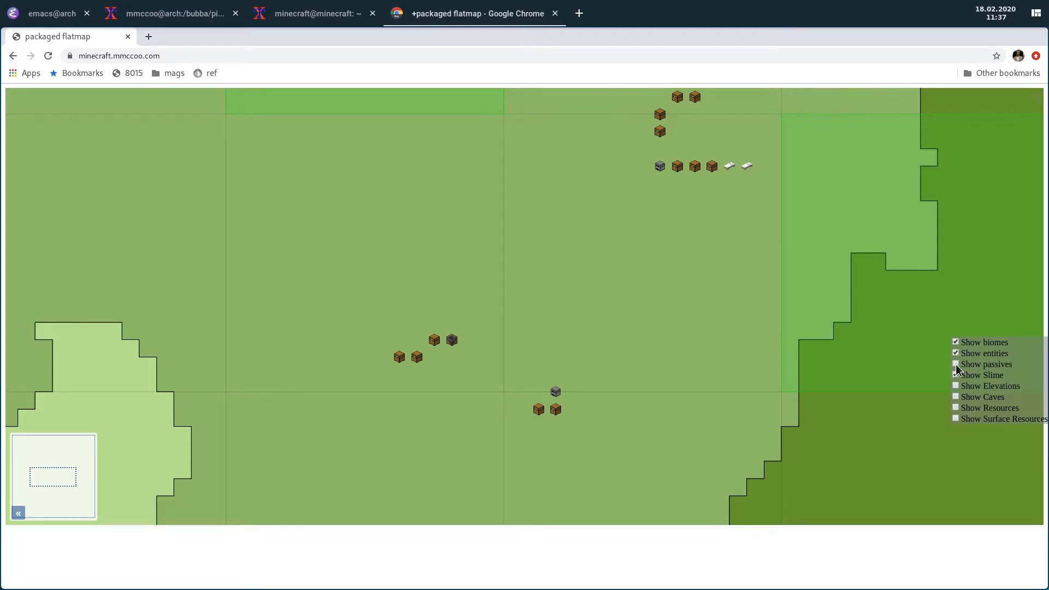
{"action": "left_click", "coordinate": [956, 374]}
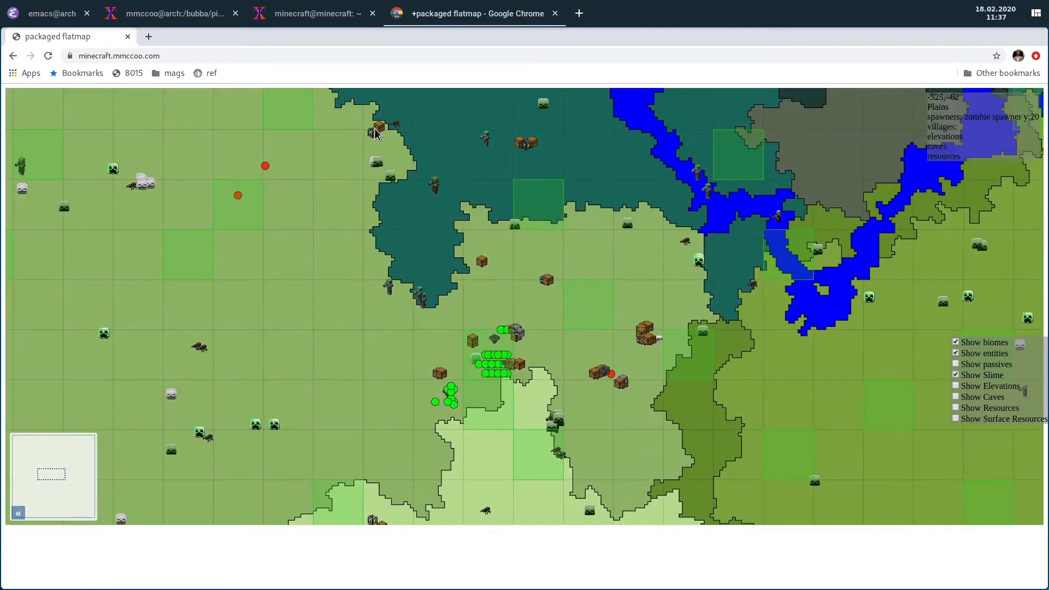
{"action": "mouse_move", "coordinate": [529, 146]}
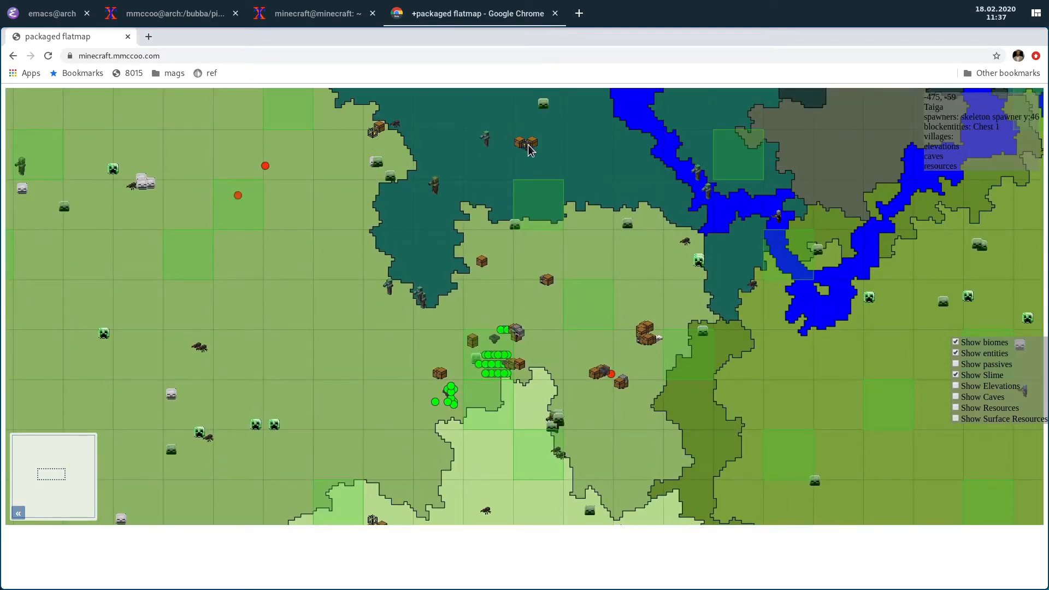
{"action": "mouse_move", "coordinate": [1033, 154]}
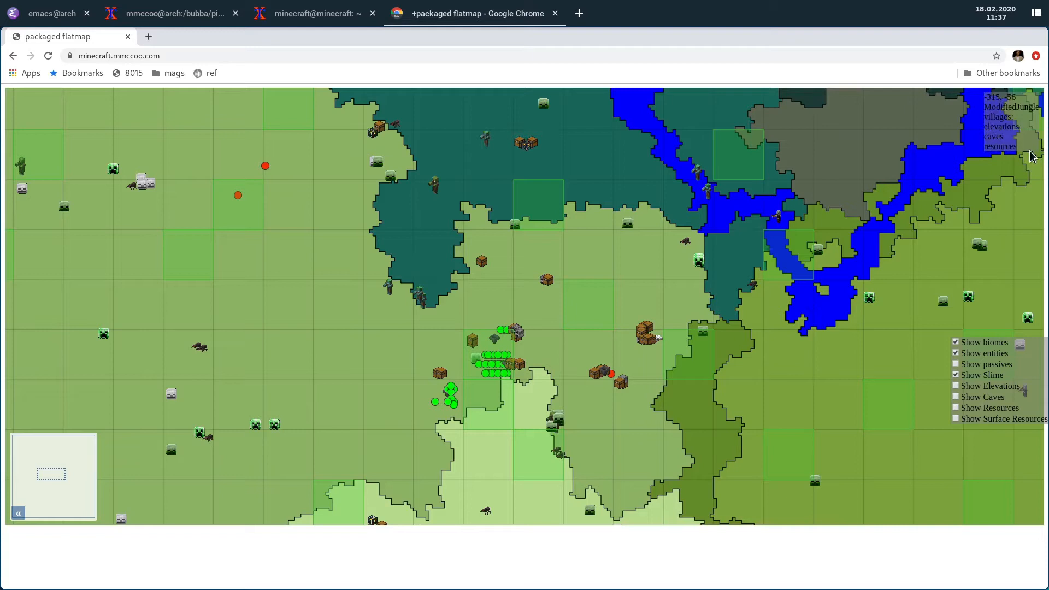
{"action": "mouse_move", "coordinate": [527, 148]}
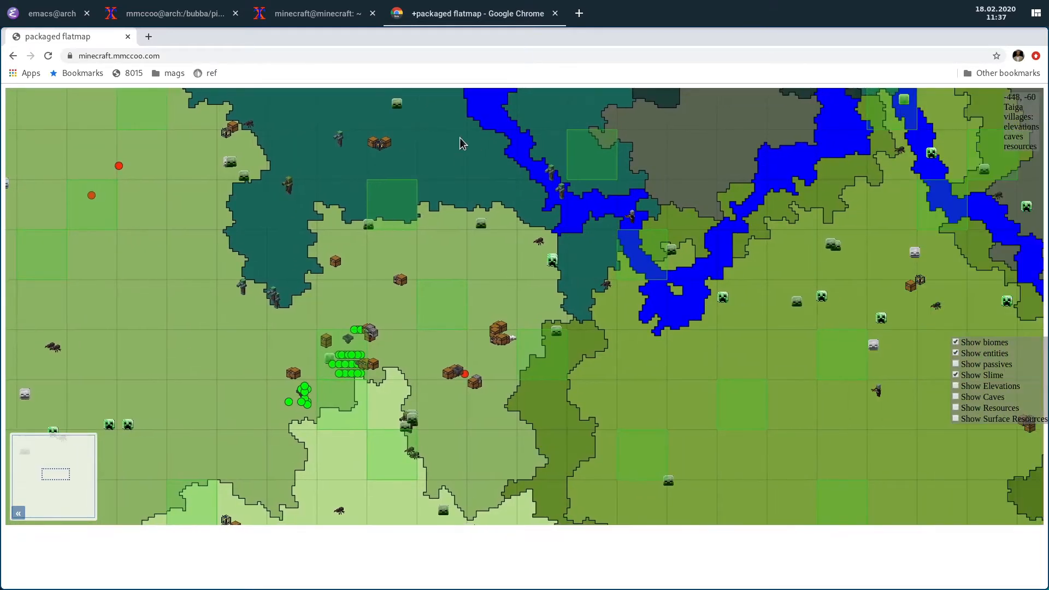
{"action": "mouse_move", "coordinate": [381, 146]}
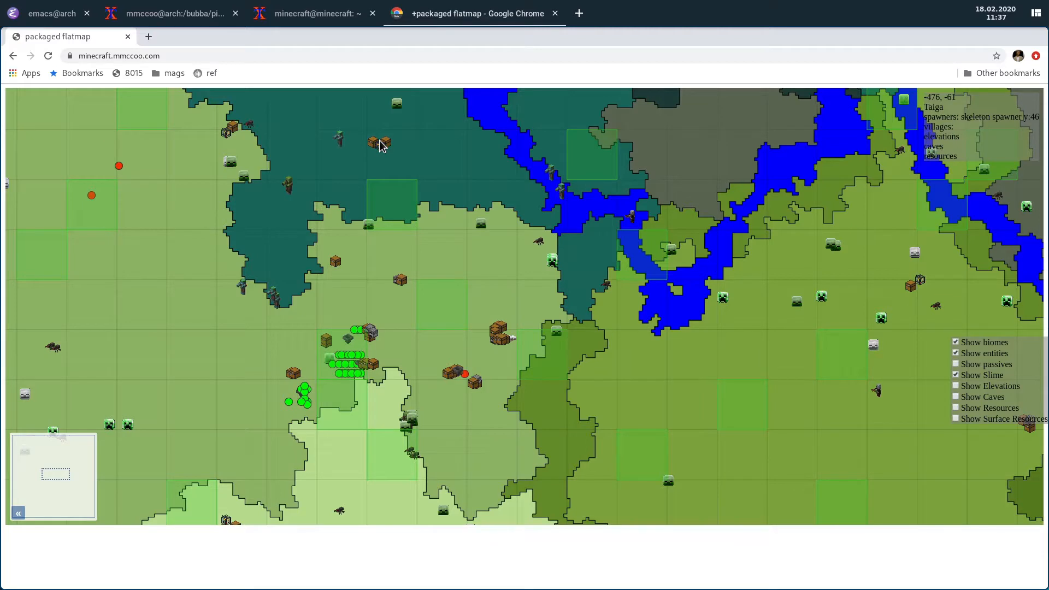
{"action": "mouse_move", "coordinate": [260, 183]}
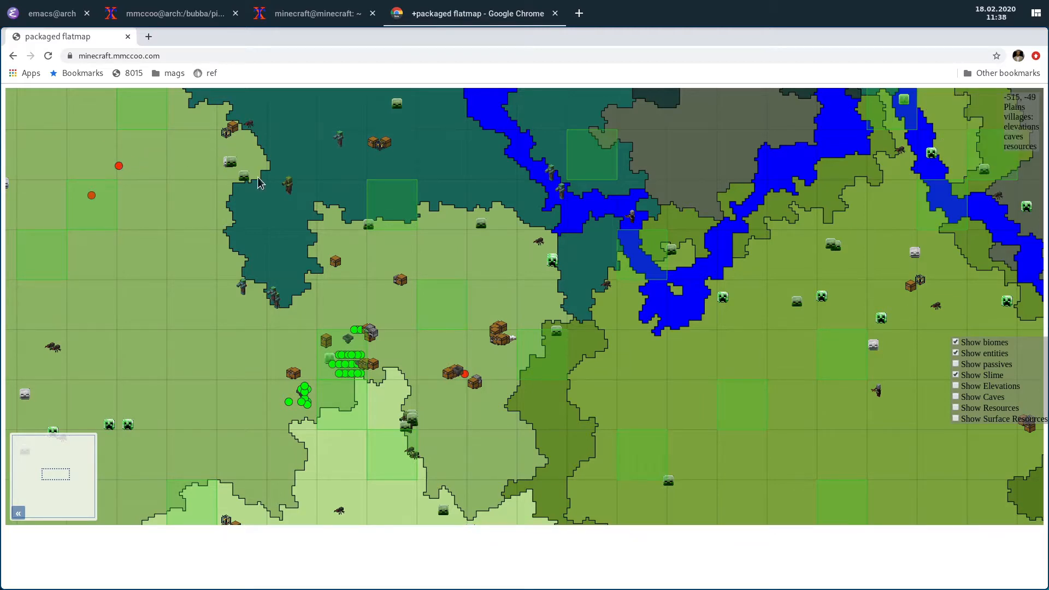
{"action": "mouse_move", "coordinate": [229, 138]}
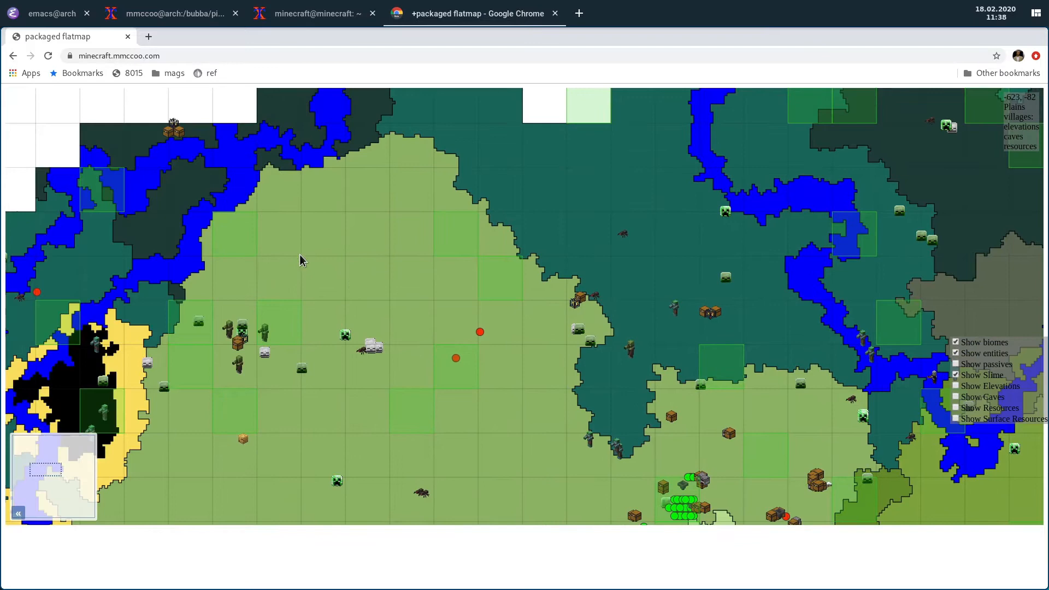
{"action": "mouse_move", "coordinate": [244, 345]}
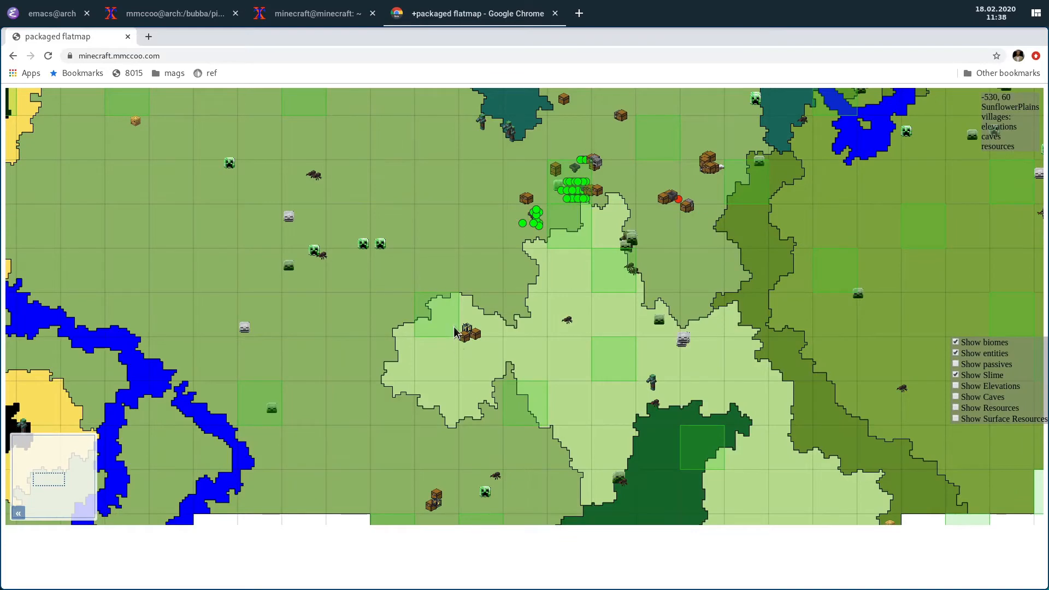
{"action": "scroll", "scroll_direction": "down", "scroll_amount": 3}
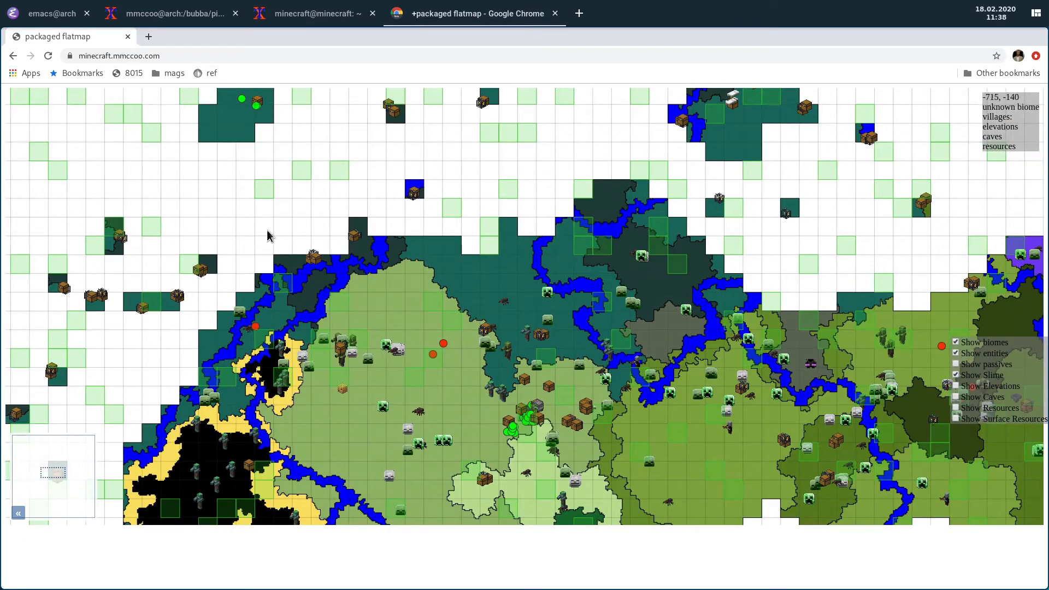
{"action": "mouse_move", "coordinate": [629, 276]}
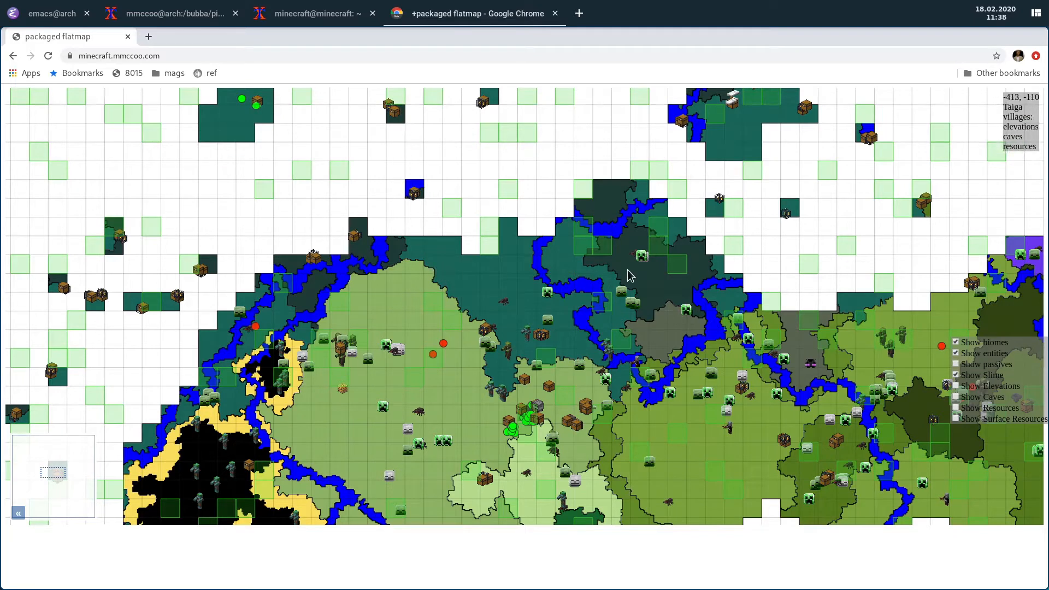
{"action": "mouse_move", "coordinate": [726, 432]}
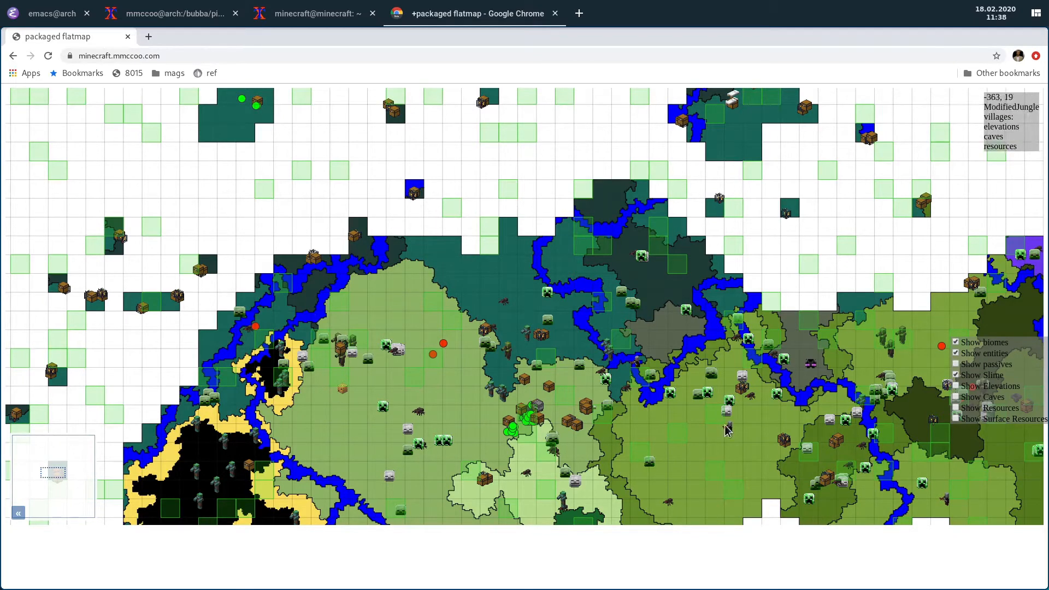
{"action": "mouse_move", "coordinate": [619, 301]}
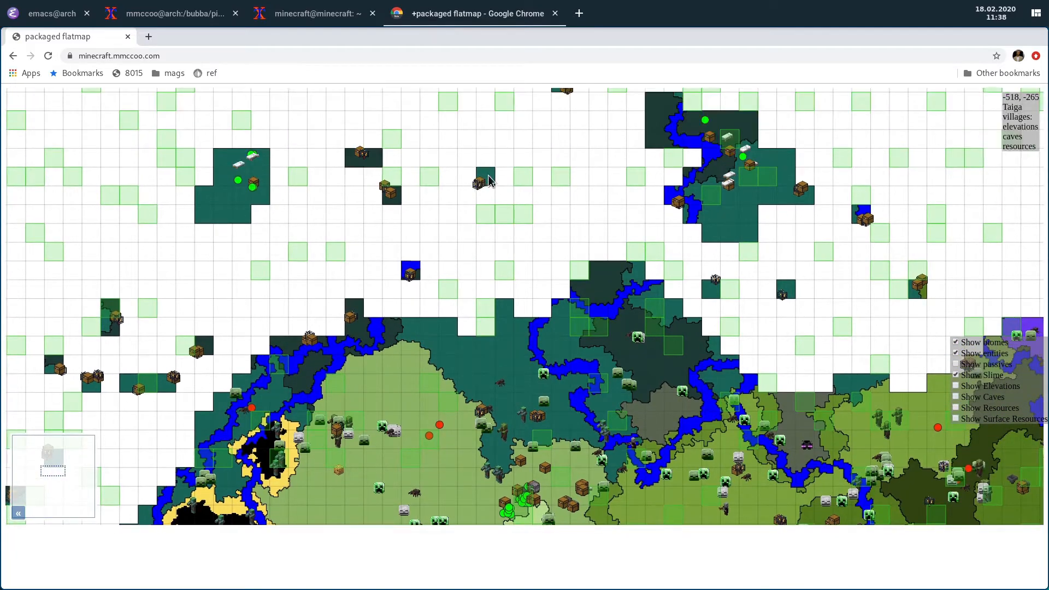
{"action": "mouse_move", "coordinate": [432, 244]}
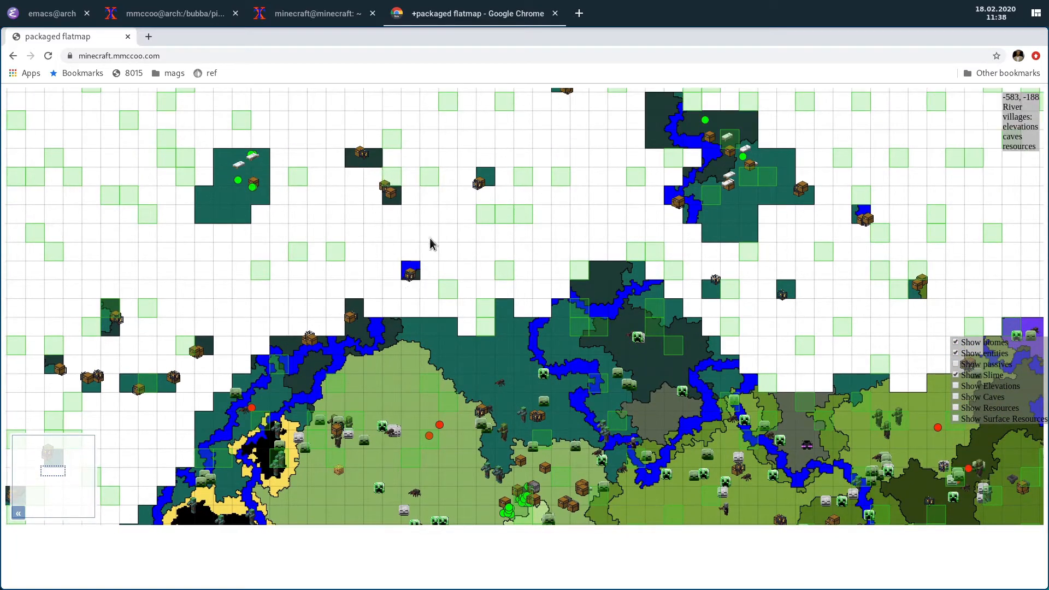
{"action": "mouse_move", "coordinate": [867, 223]}
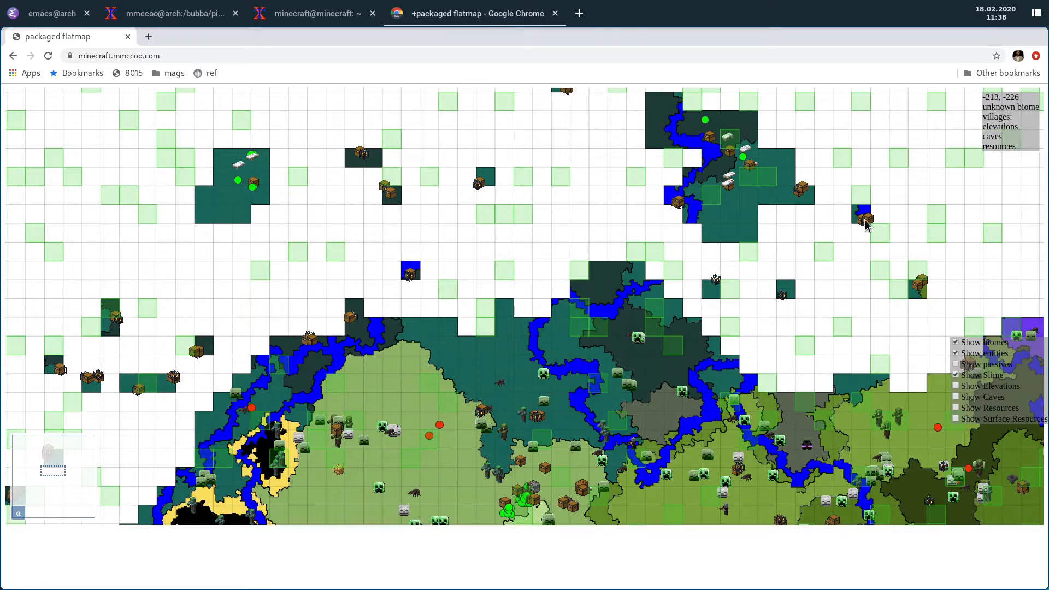
{"action": "mouse_move", "coordinate": [703, 328]}
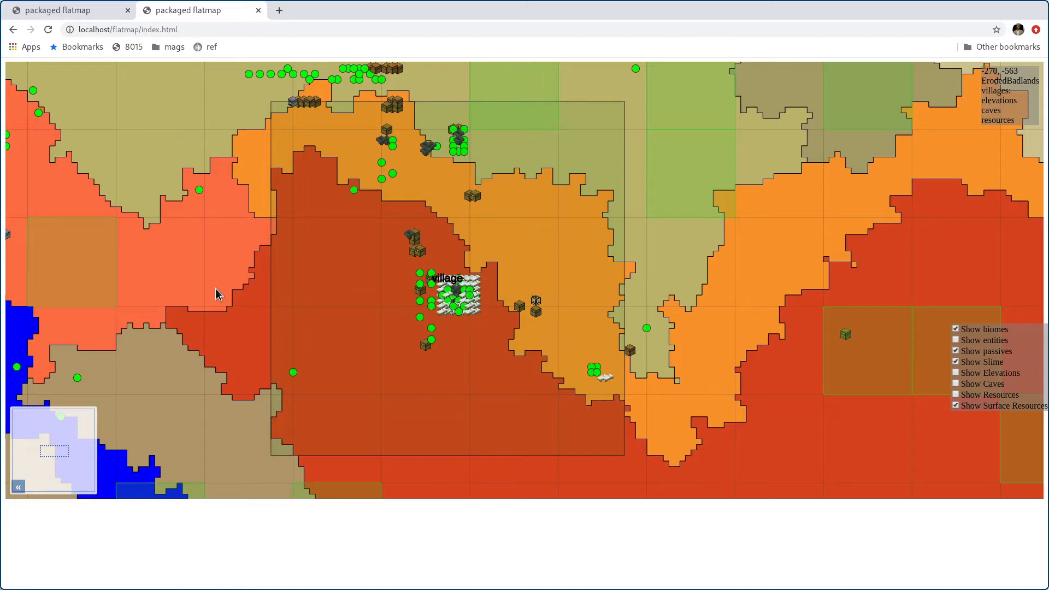
{"action": "mouse_move", "coordinate": [540, 146]}
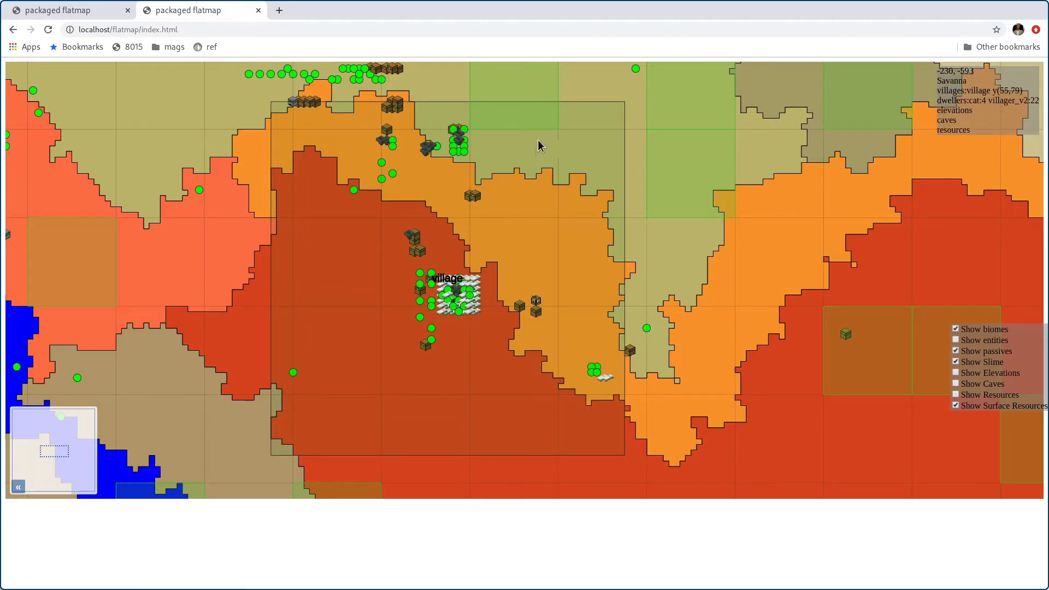
{"action": "mouse_move", "coordinate": [309, 463]}
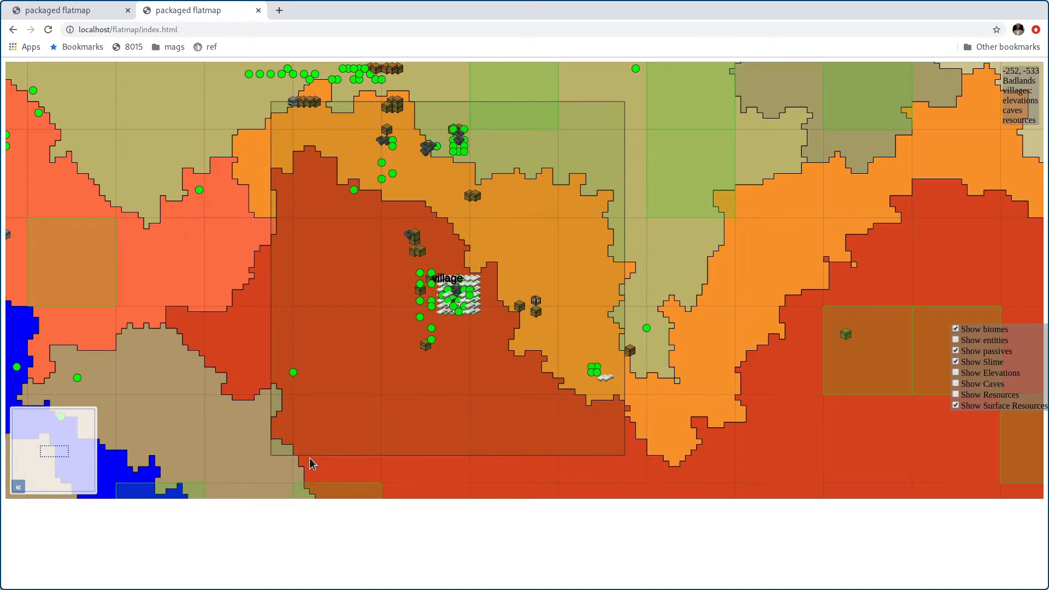
{"action": "mouse_move", "coordinate": [591, 131]}
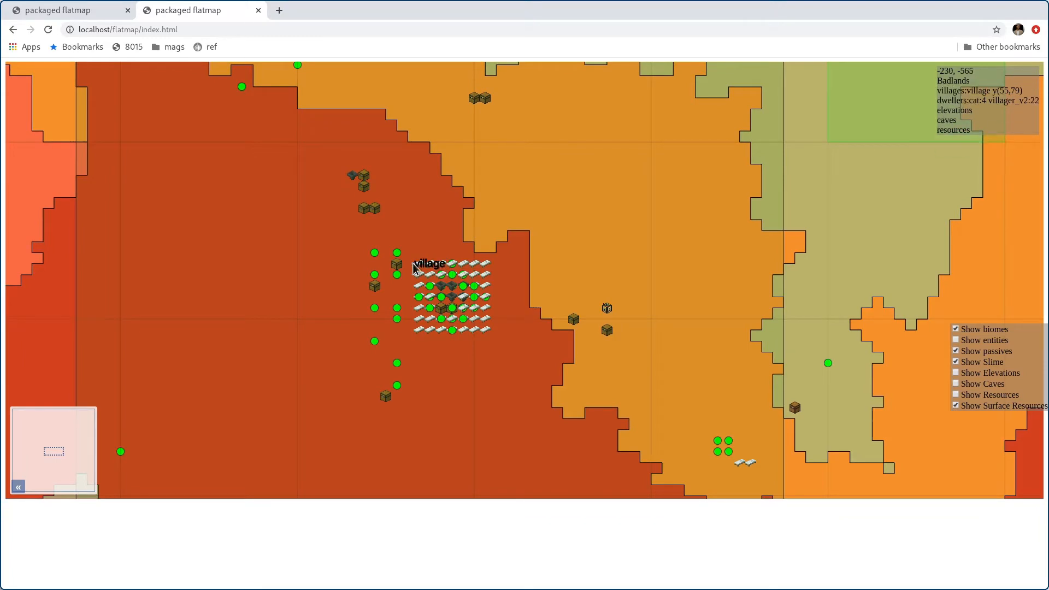
{"action": "mouse_move", "coordinate": [459, 257]}
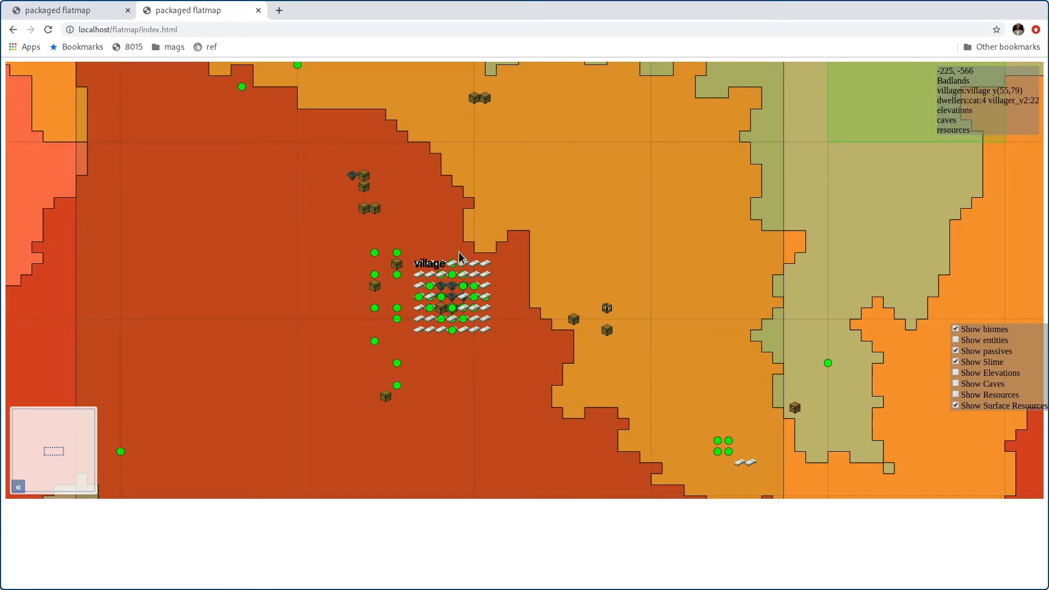
{"action": "mouse_move", "coordinate": [399, 259]}
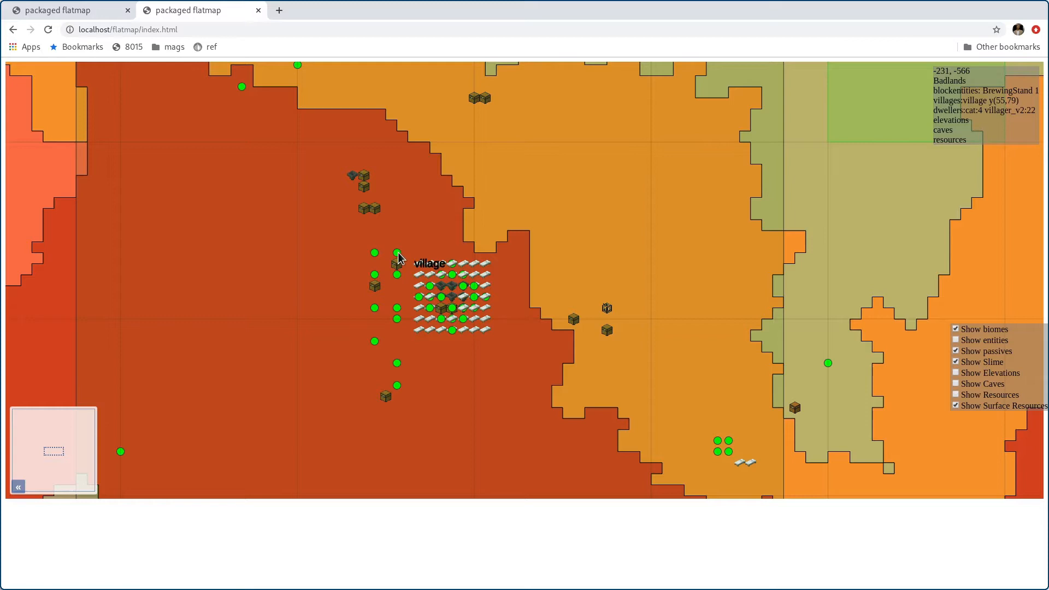
{"action": "mouse_move", "coordinate": [399, 279]}
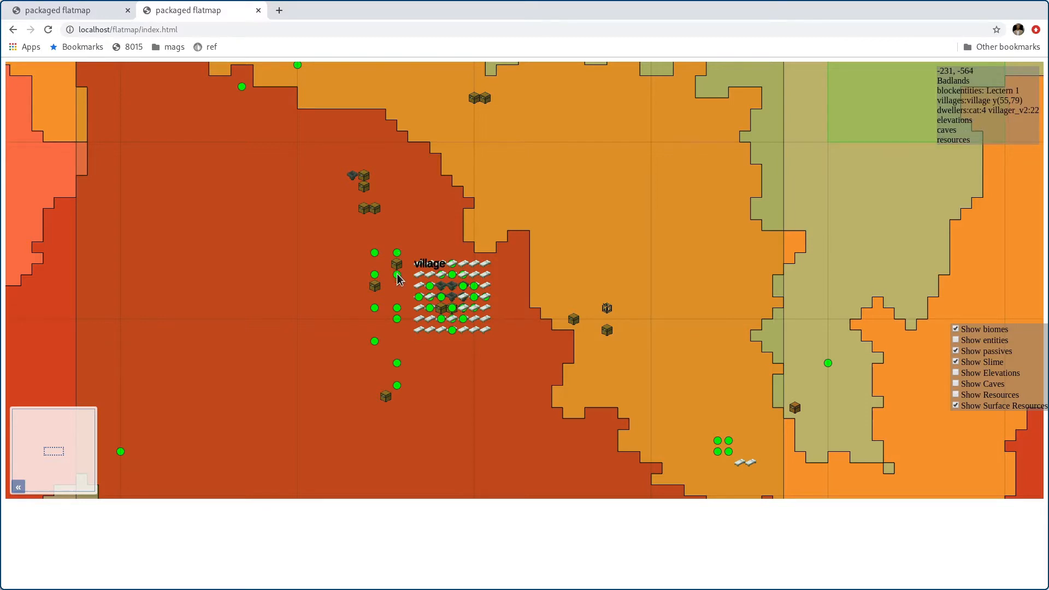
{"action": "mouse_move", "coordinate": [400, 326]}
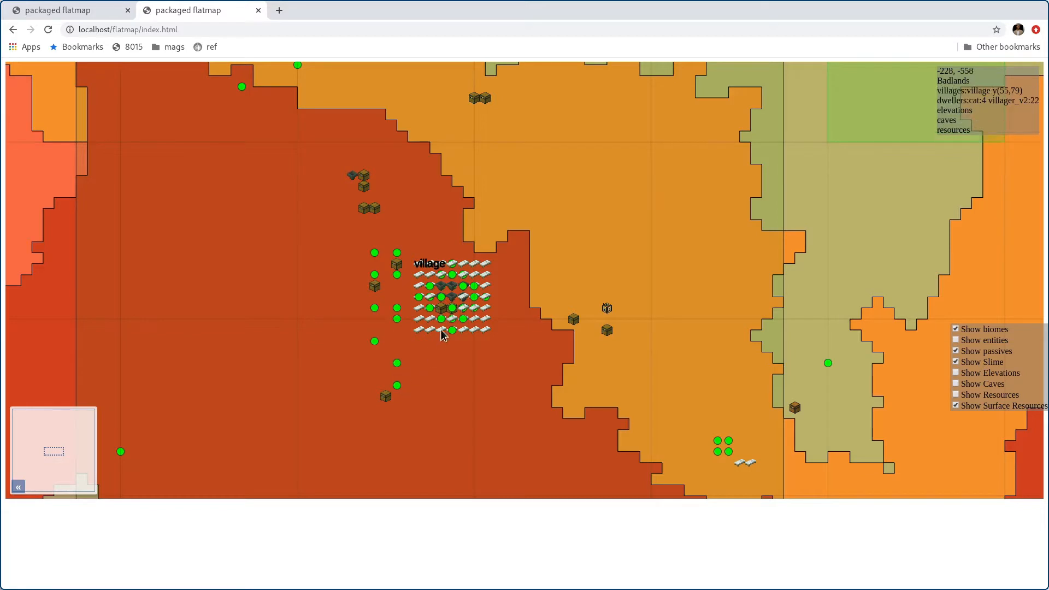
{"action": "mouse_move", "coordinate": [369, 264]}
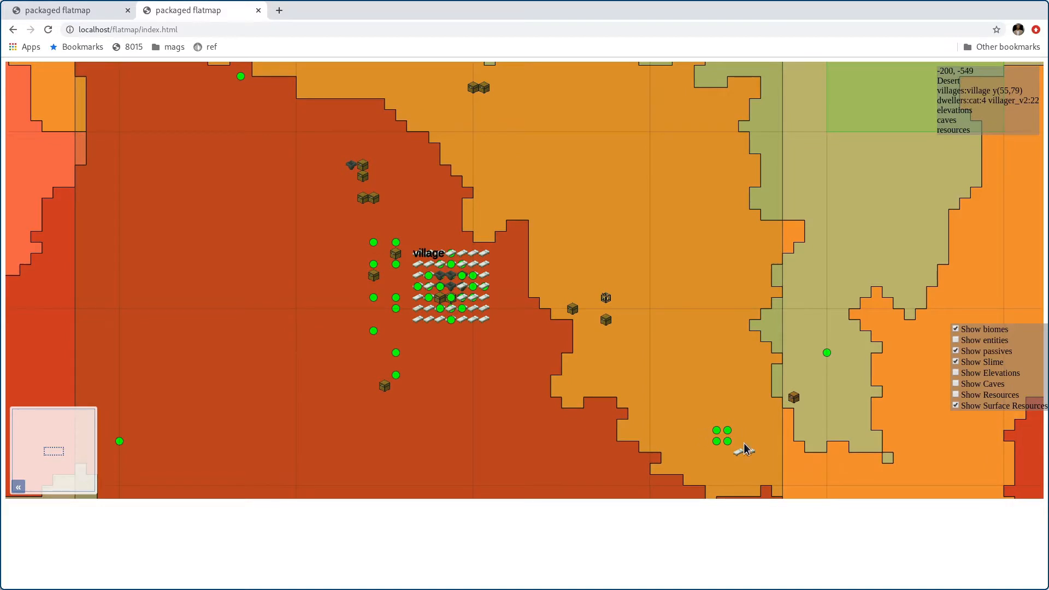
{"action": "mouse_move", "coordinate": [749, 443]}
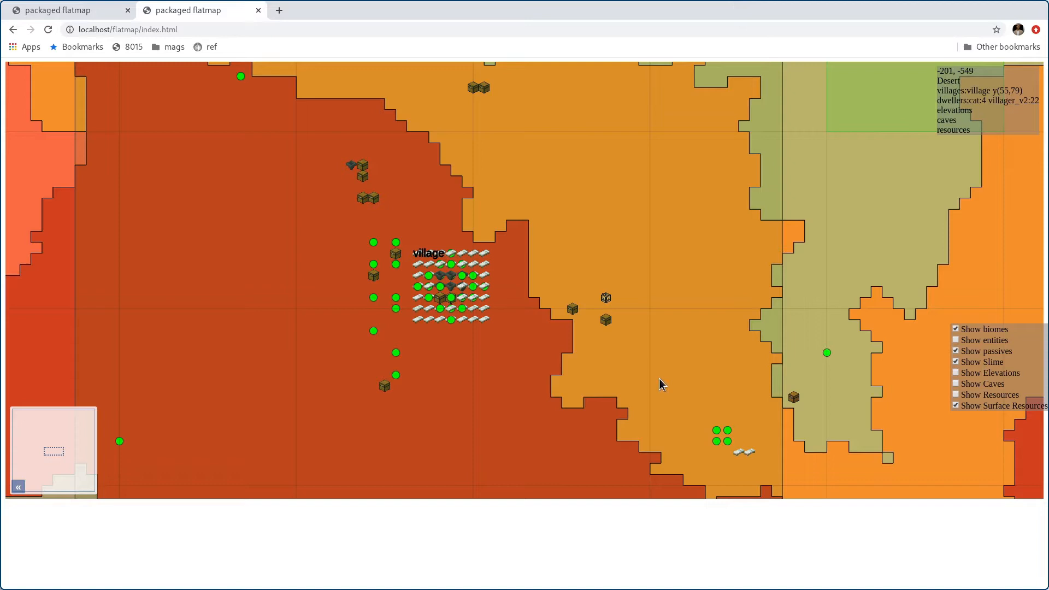
{"action": "mouse_move", "coordinate": [438, 331]}
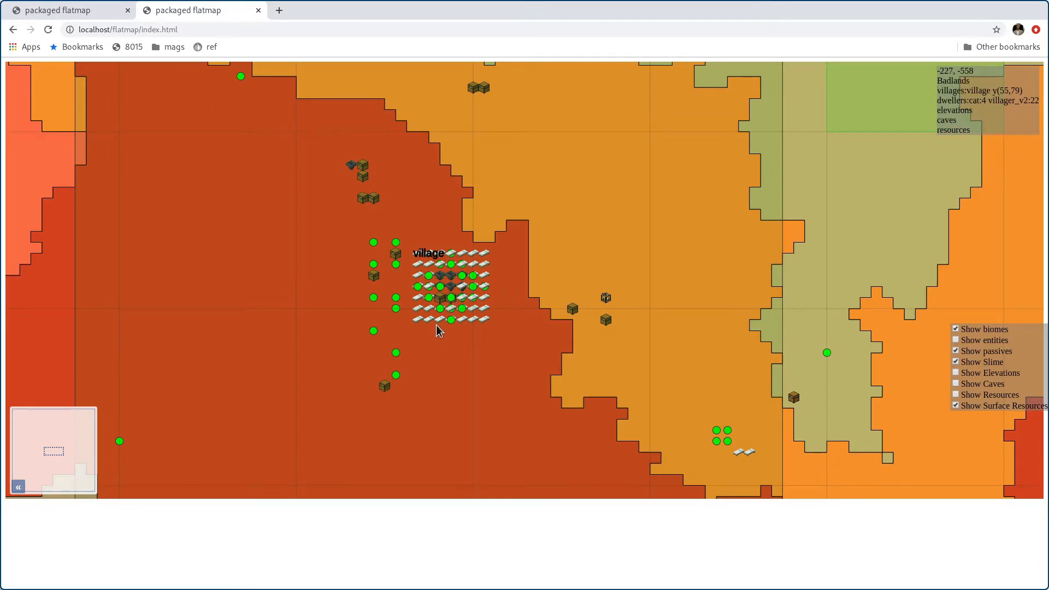
{"action": "mouse_move", "coordinate": [512, 355]}
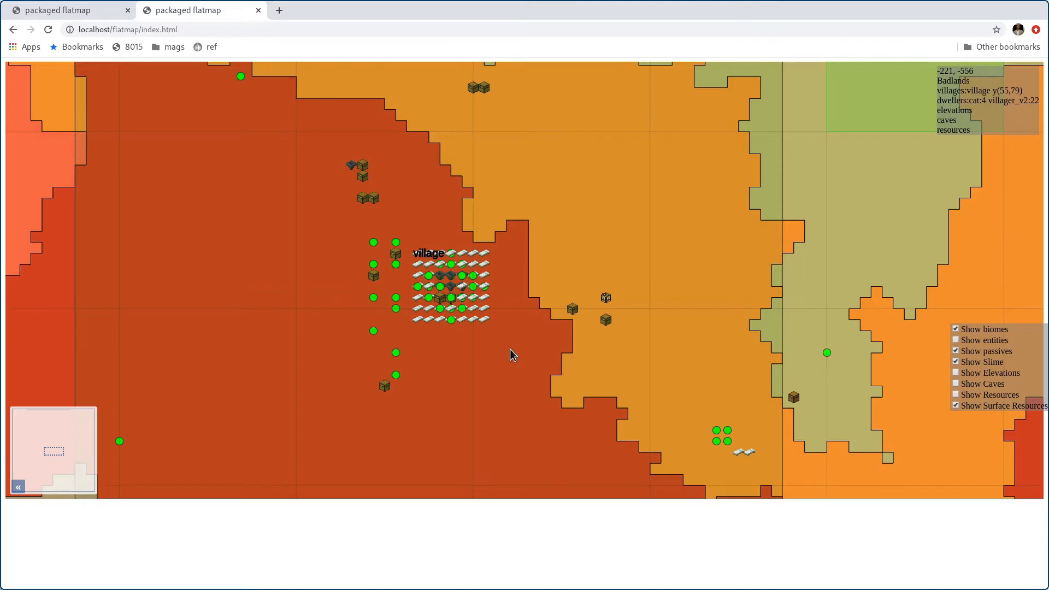
{"action": "mouse_move", "coordinate": [478, 304]}
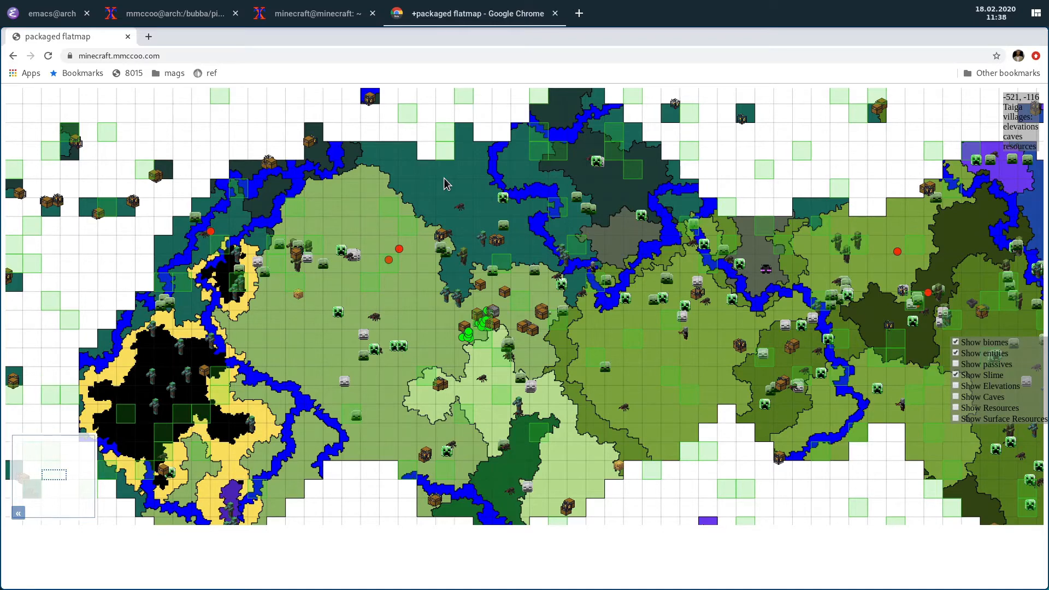
{"action": "mouse_move", "coordinate": [707, 282]}
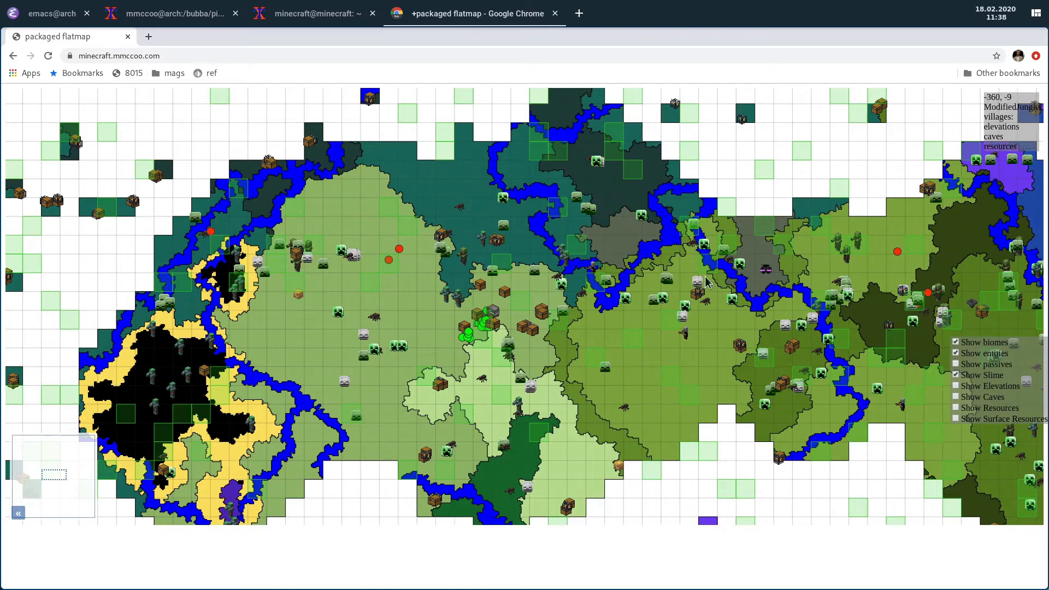
{"action": "mouse_move", "coordinate": [653, 370]}
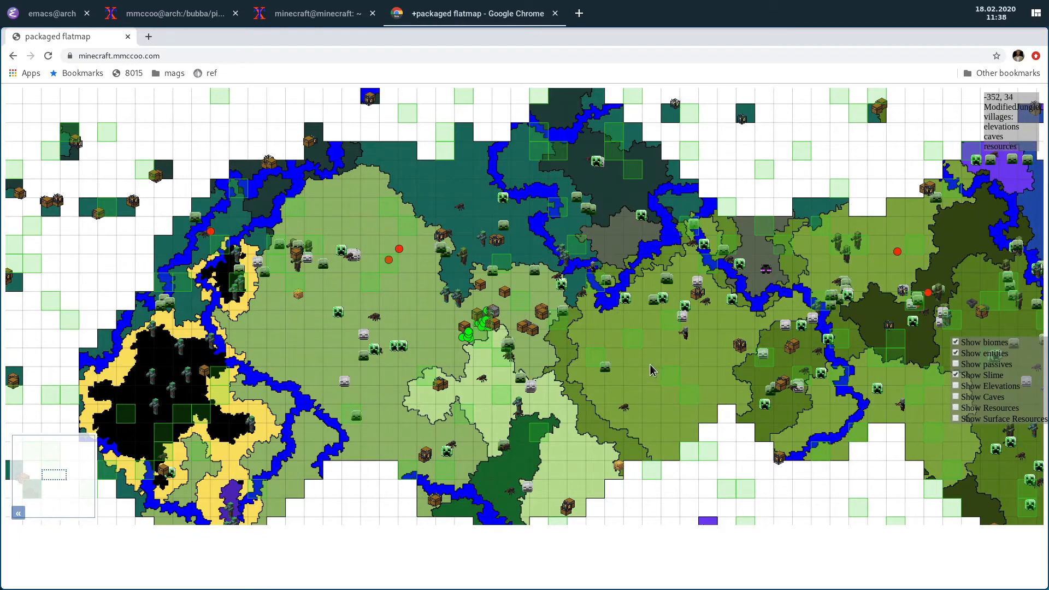
{"action": "mouse_move", "coordinate": [935, 397]}
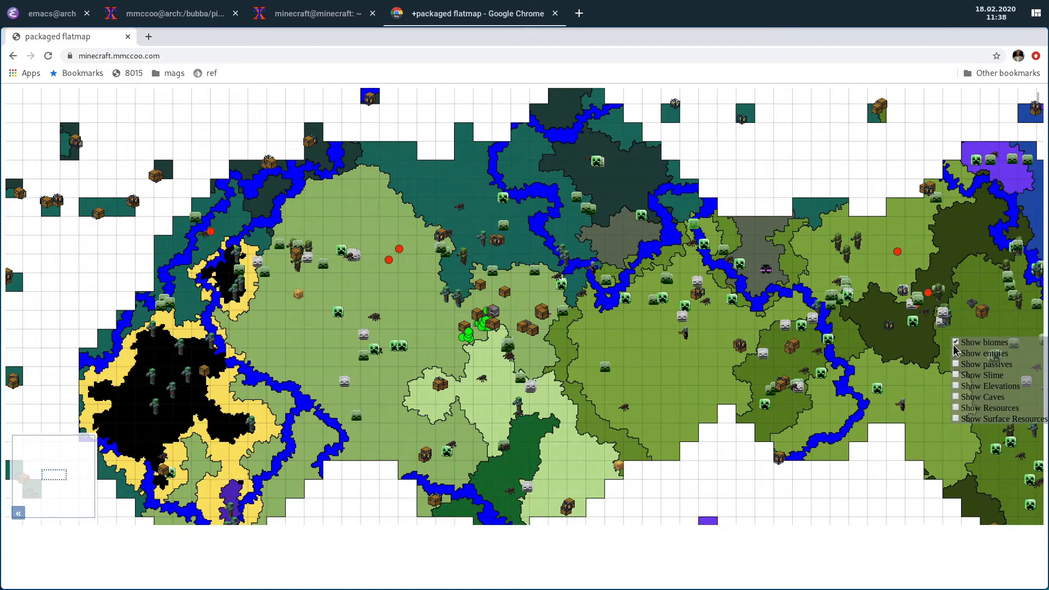
Step: Hide biomes, toggle elevation contours, show caves, and zoom in on the orange square
{"action": "left_click", "coordinate": [956, 342]}
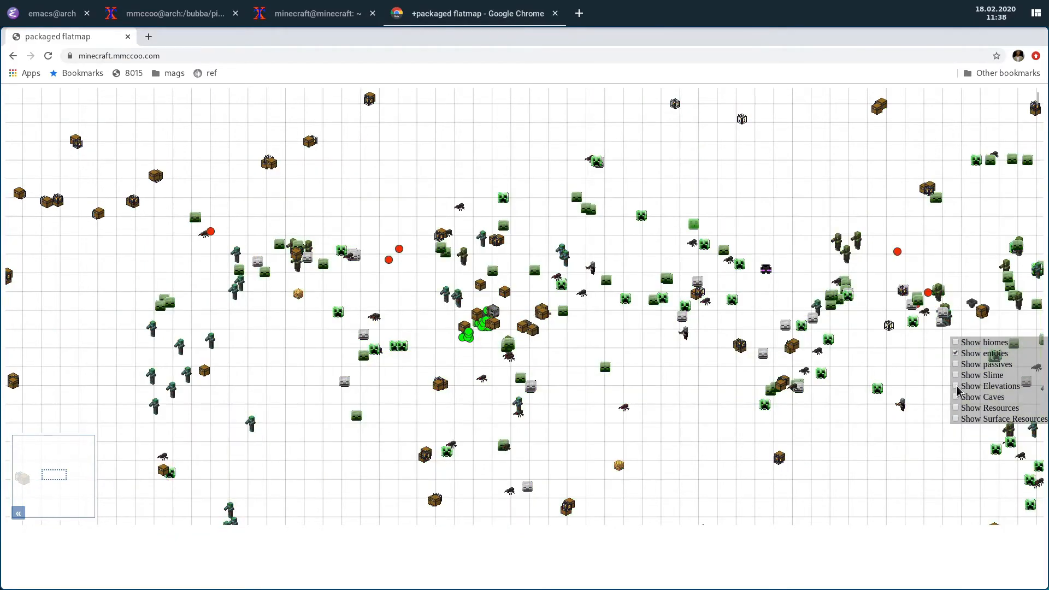
{"action": "left_click", "coordinate": [956, 386]}
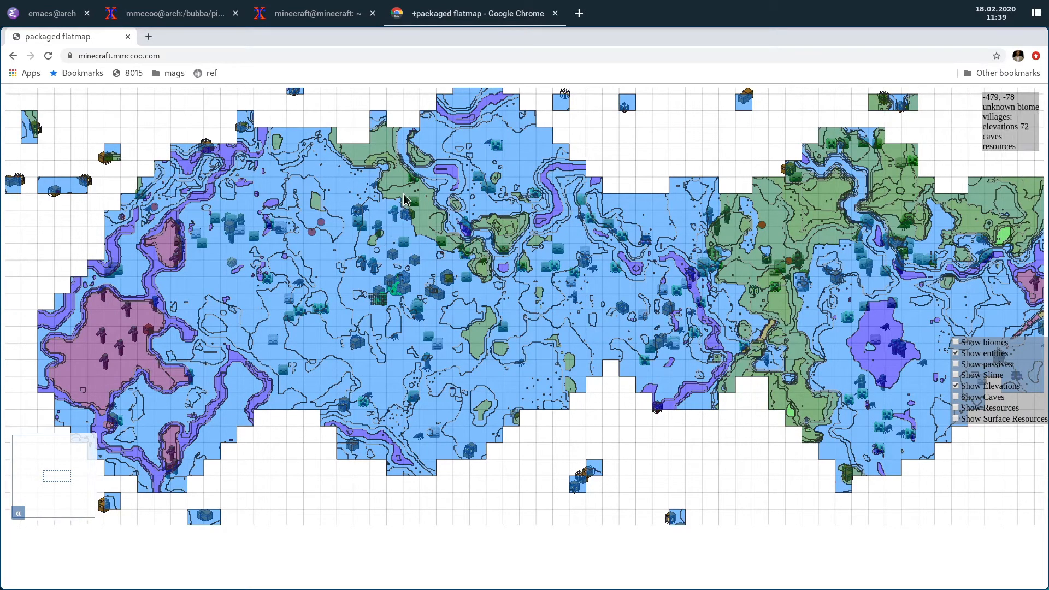
{"action": "mouse_move", "coordinate": [418, 212]}
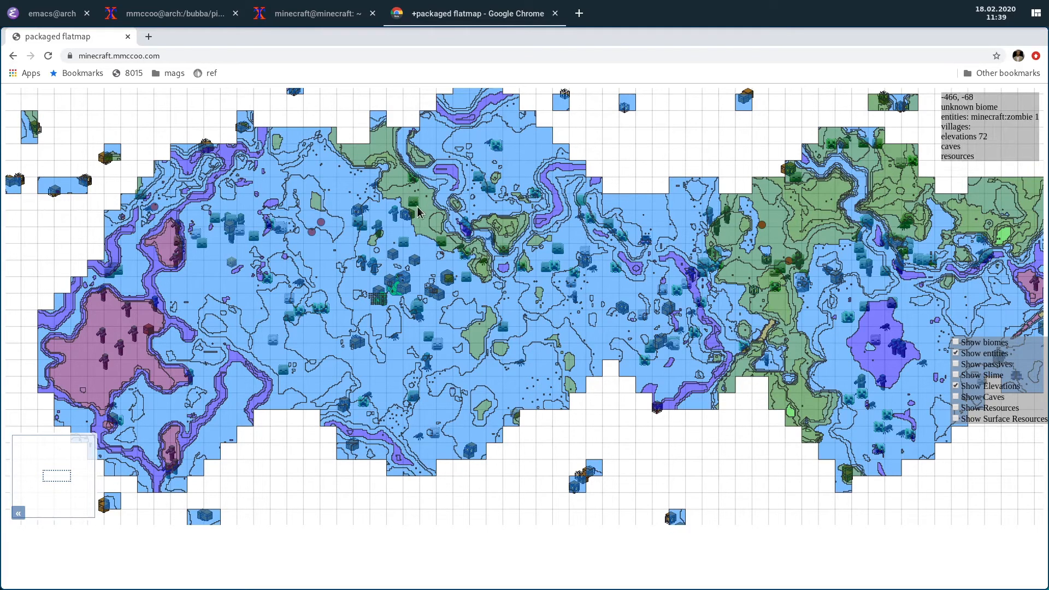
{"action": "mouse_move", "coordinate": [117, 367]}
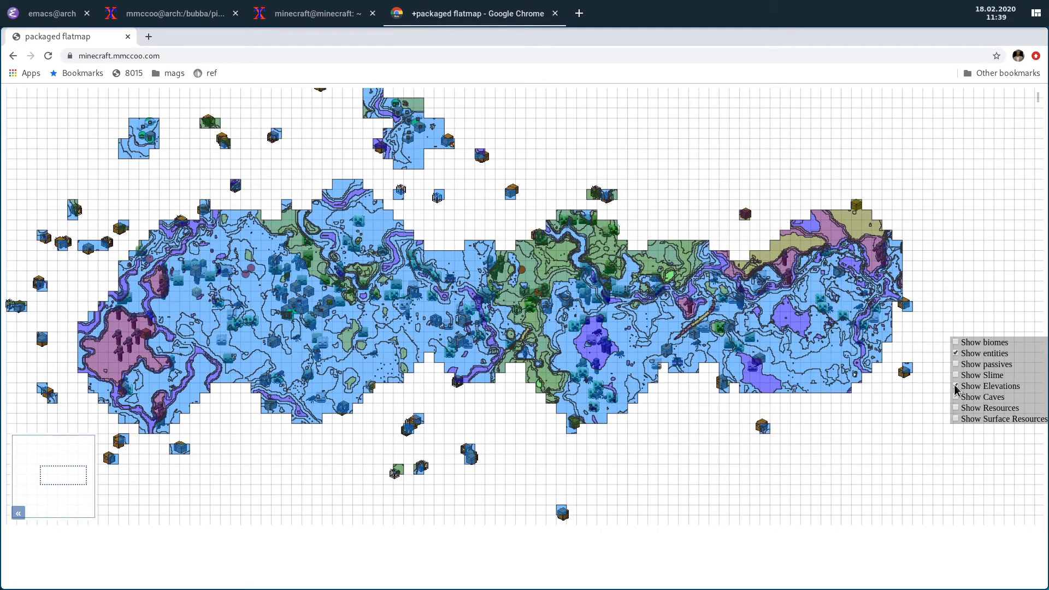
{"action": "left_click", "coordinate": [956, 397]}
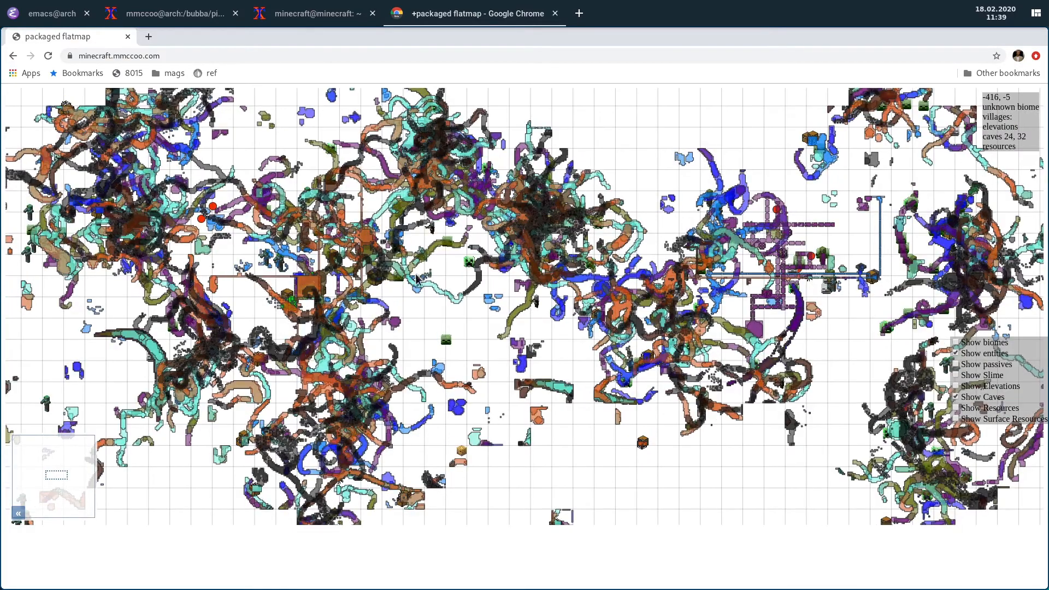
{"action": "mouse_move", "coordinate": [301, 288]}
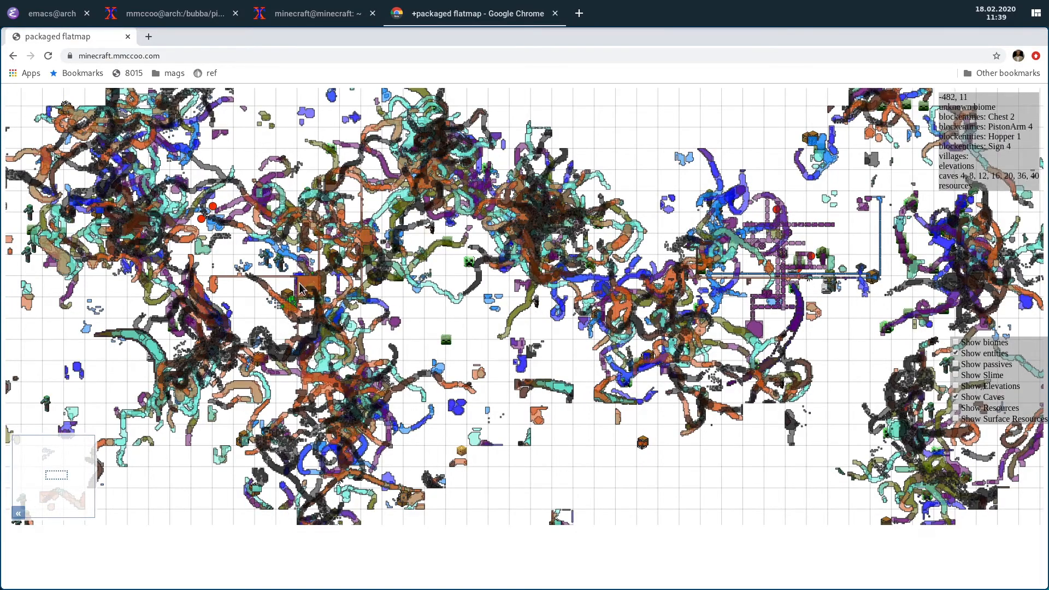
{"action": "scroll", "scroll_direction": "up", "scroll_amount": 3}
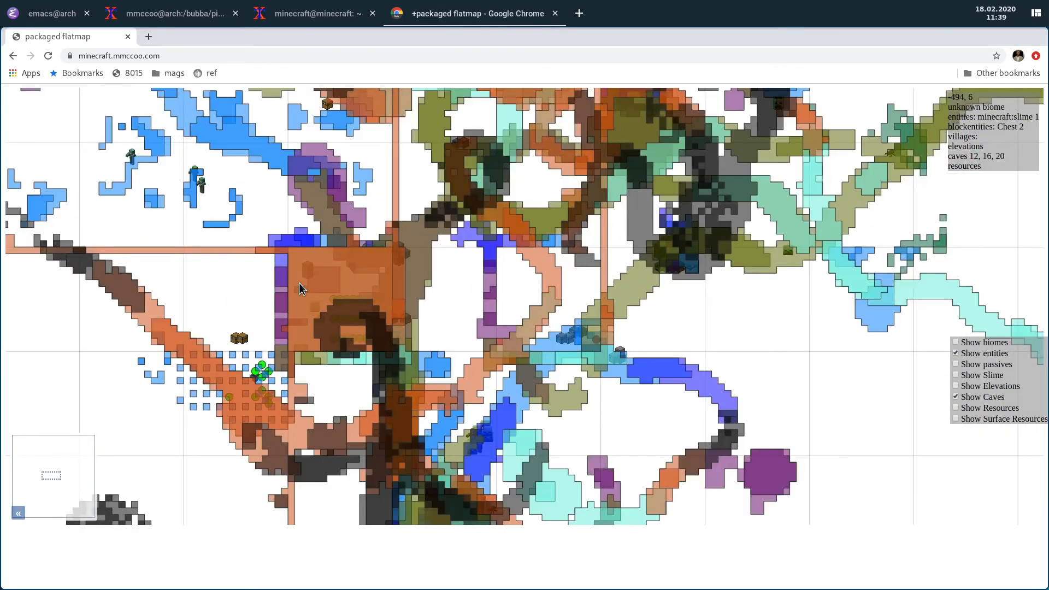
{"action": "mouse_move", "coordinate": [291, 298]}
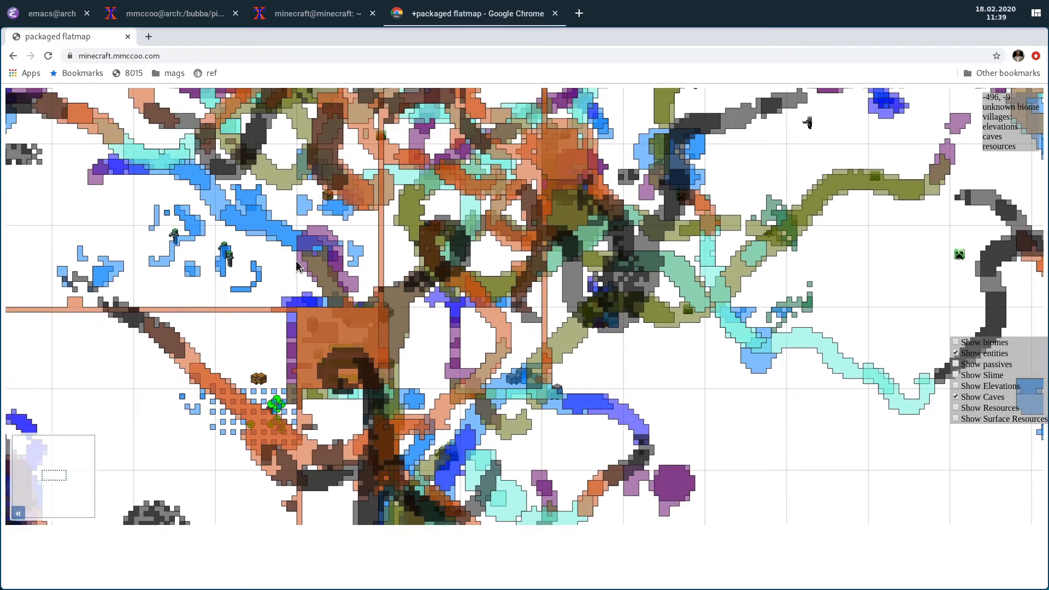
{"action": "mouse_move", "coordinate": [381, 315]}
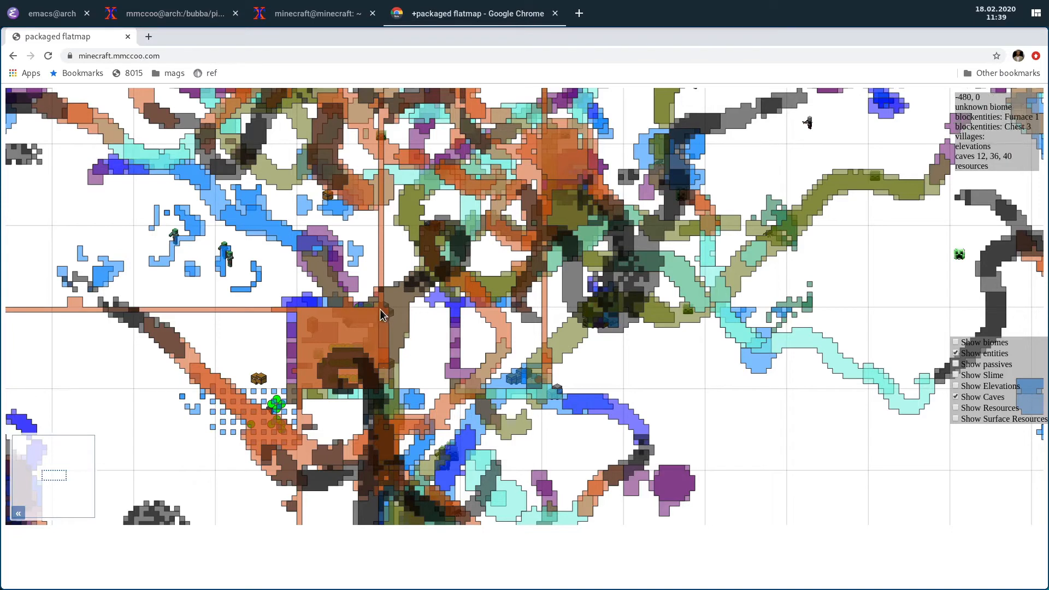
{"action": "mouse_move", "coordinate": [391, 100]}
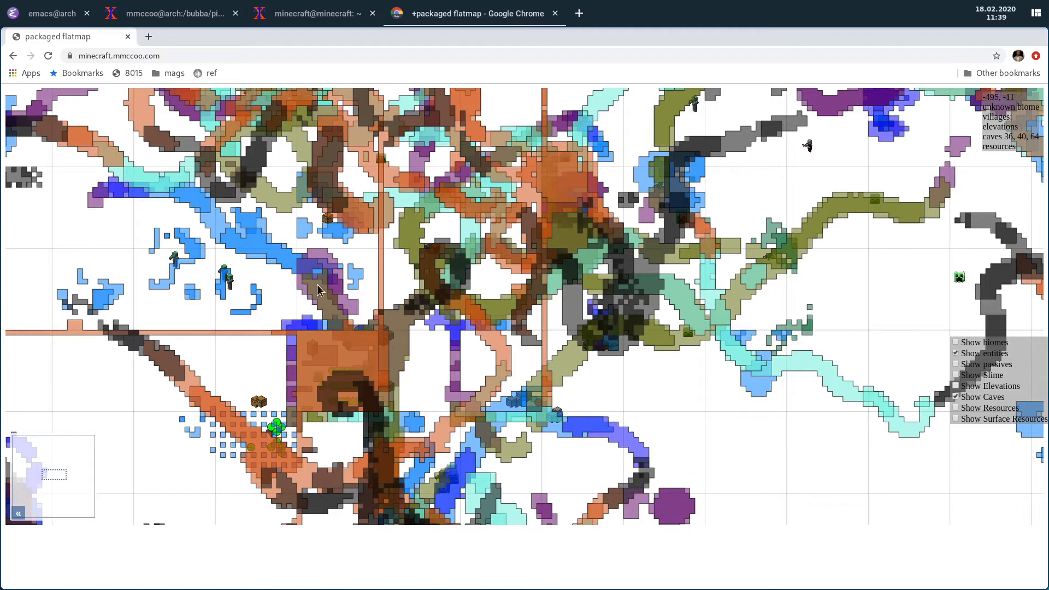
{"action": "mouse_move", "coordinate": [296, 277]}
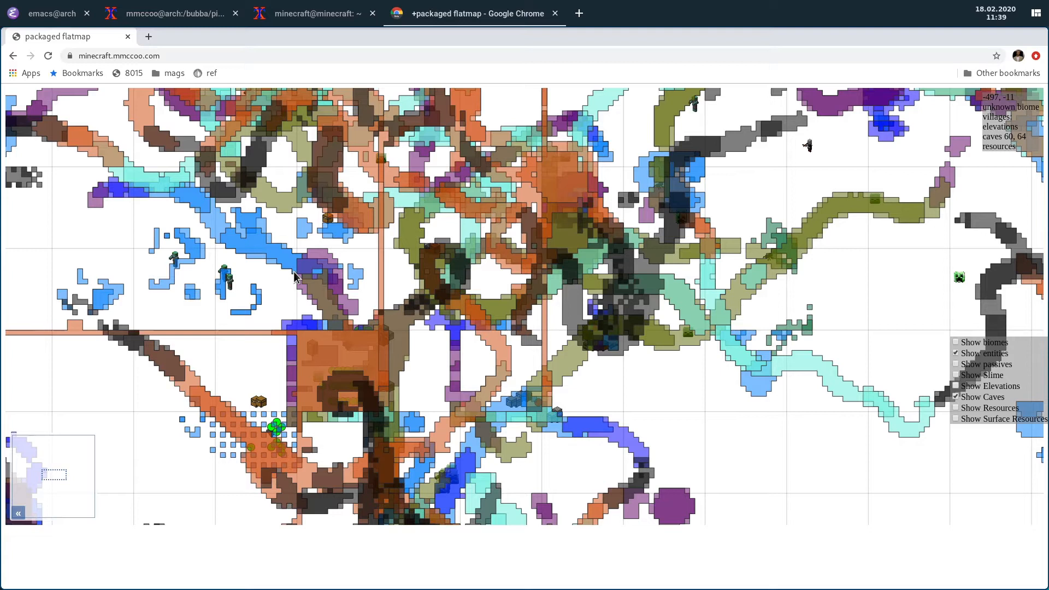
{"action": "mouse_move", "coordinate": [227, 242]}
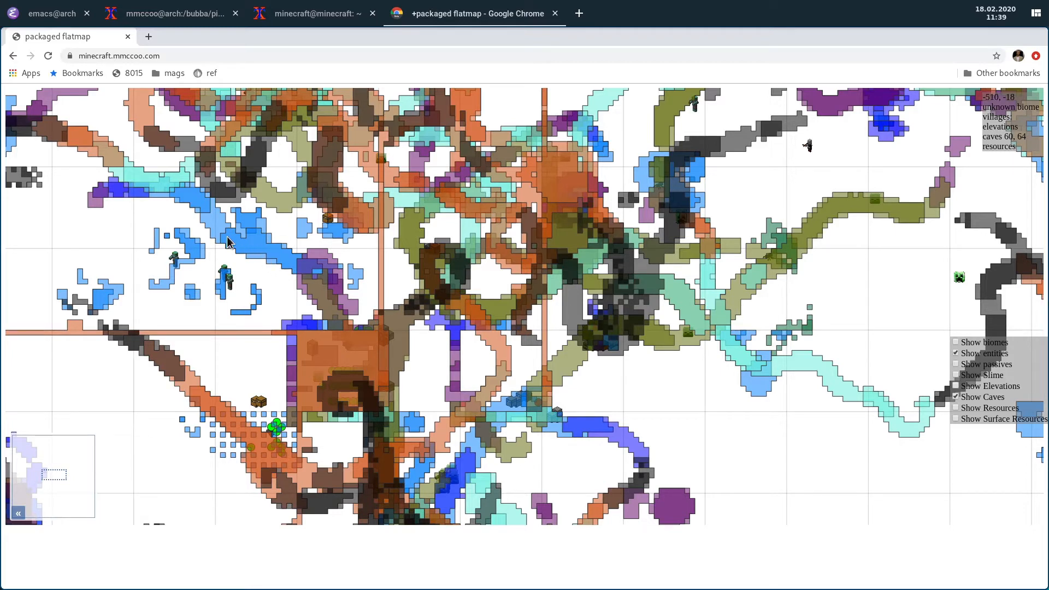
{"action": "mouse_move", "coordinate": [223, 235]}
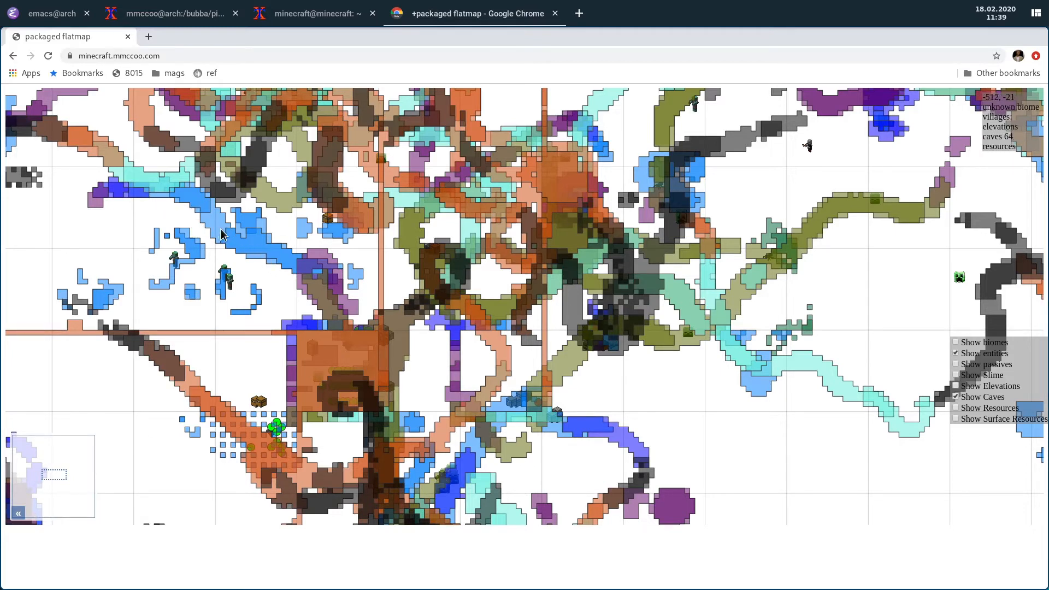
{"action": "mouse_move", "coordinate": [161, 184]}
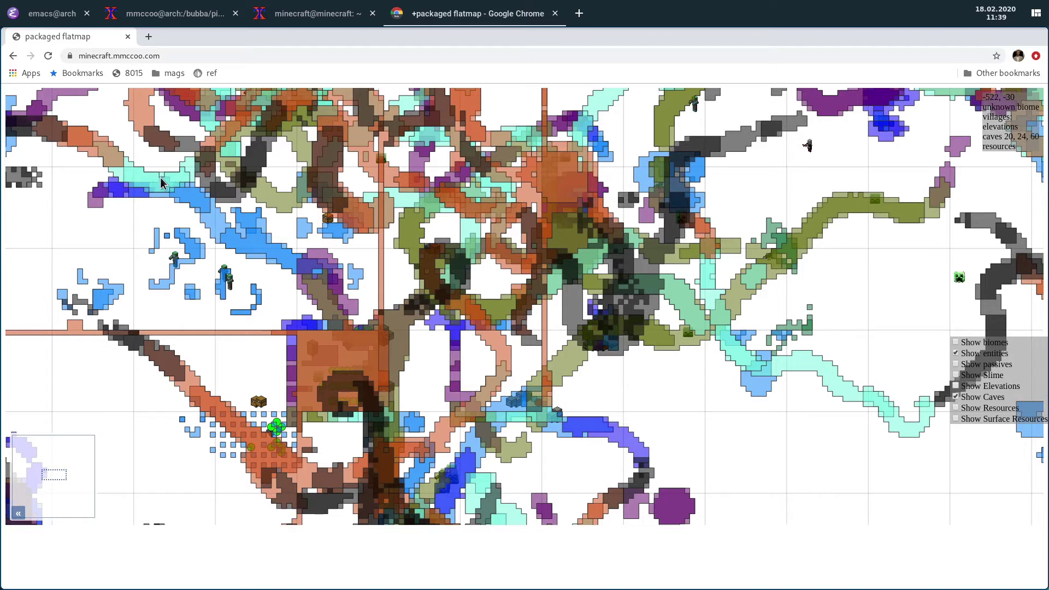
{"action": "mouse_move", "coordinate": [84, 140]}
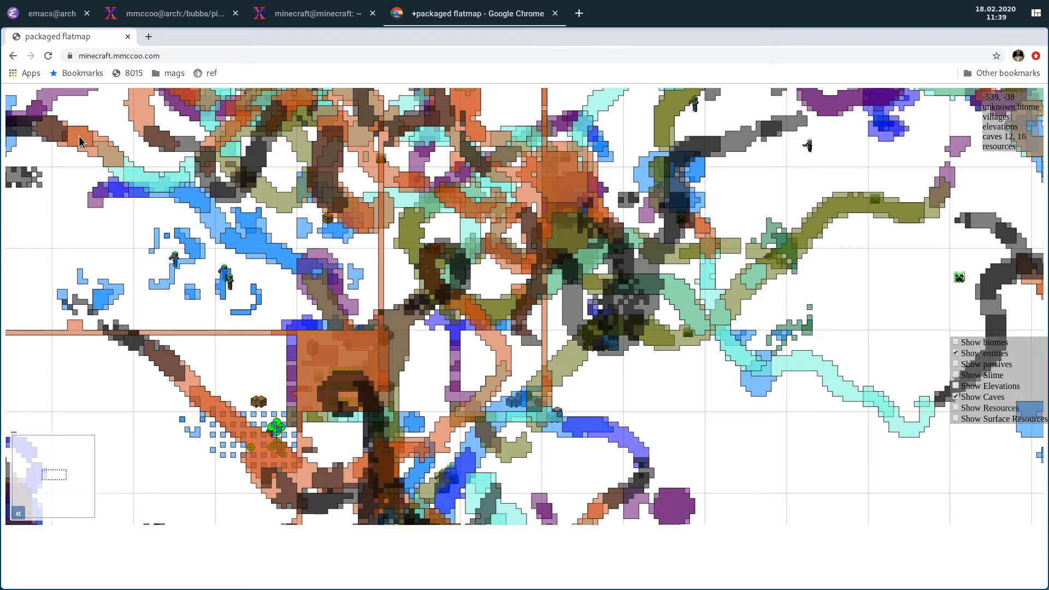
{"action": "mouse_move", "coordinate": [238, 239]}
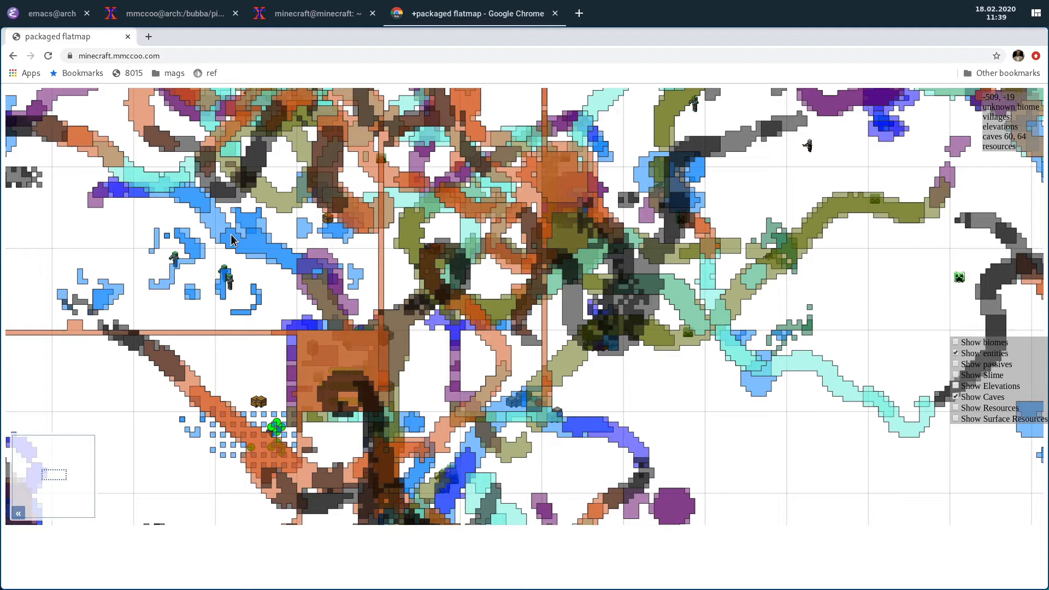
{"action": "mouse_move", "coordinate": [468, 213]}
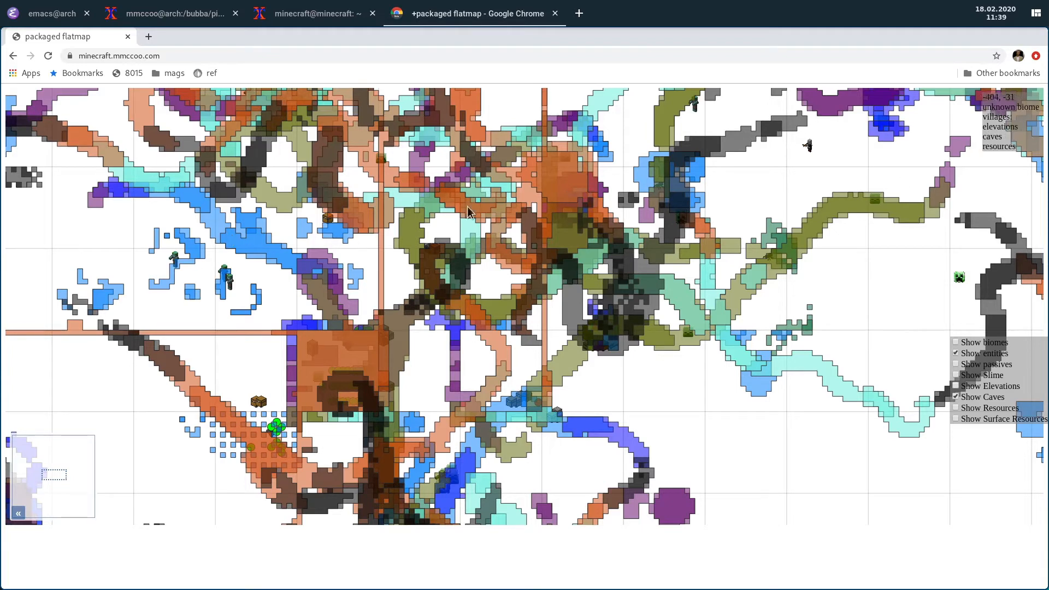
{"action": "mouse_move", "coordinate": [257, 253]}
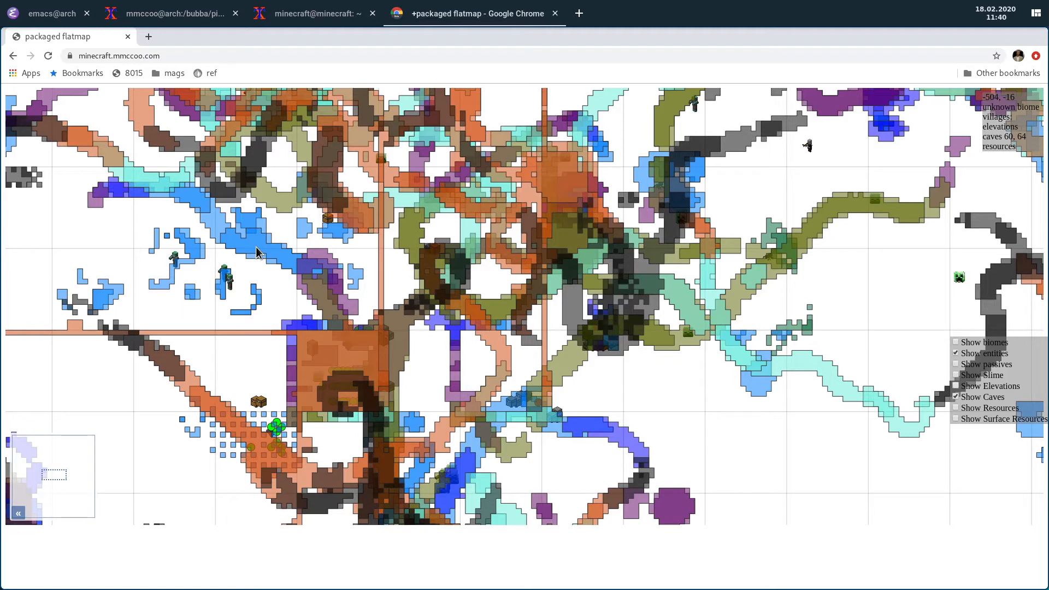
{"action": "mouse_move", "coordinate": [131, 175]}
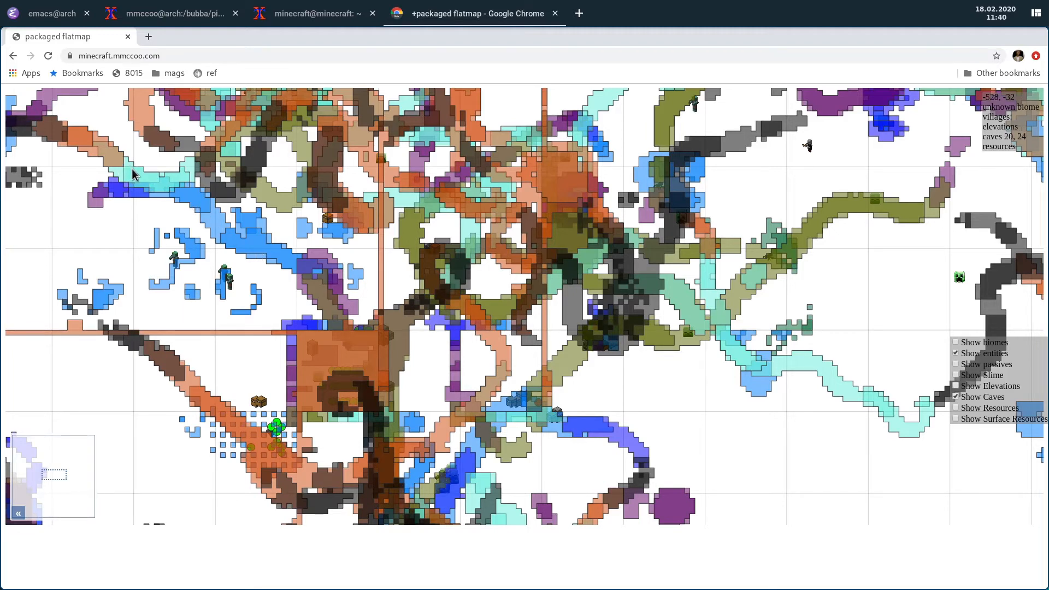
{"action": "mouse_move", "coordinate": [129, 172]}
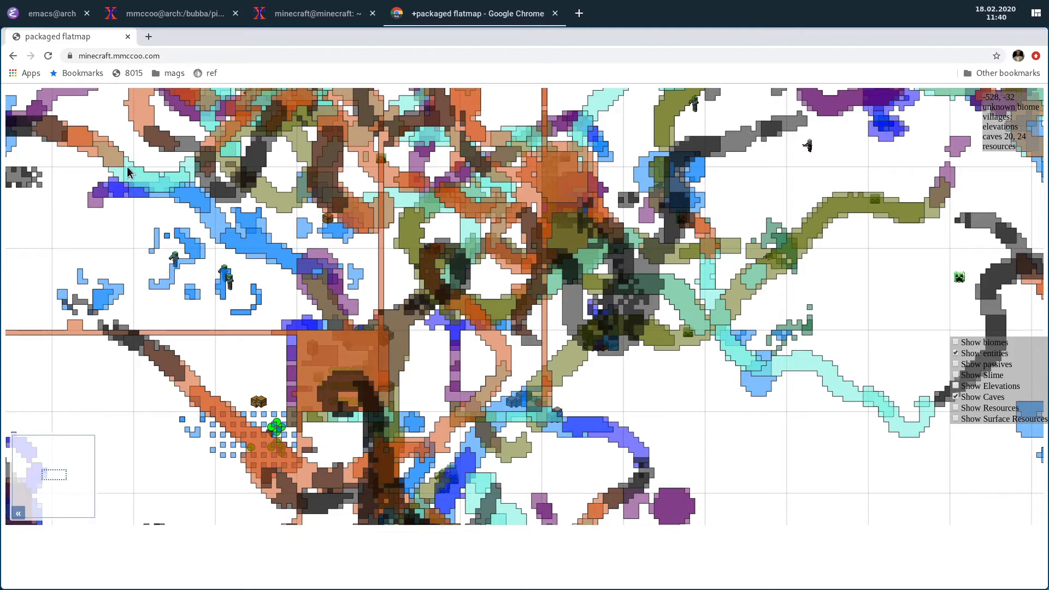
{"action": "mouse_move", "coordinate": [86, 140]}
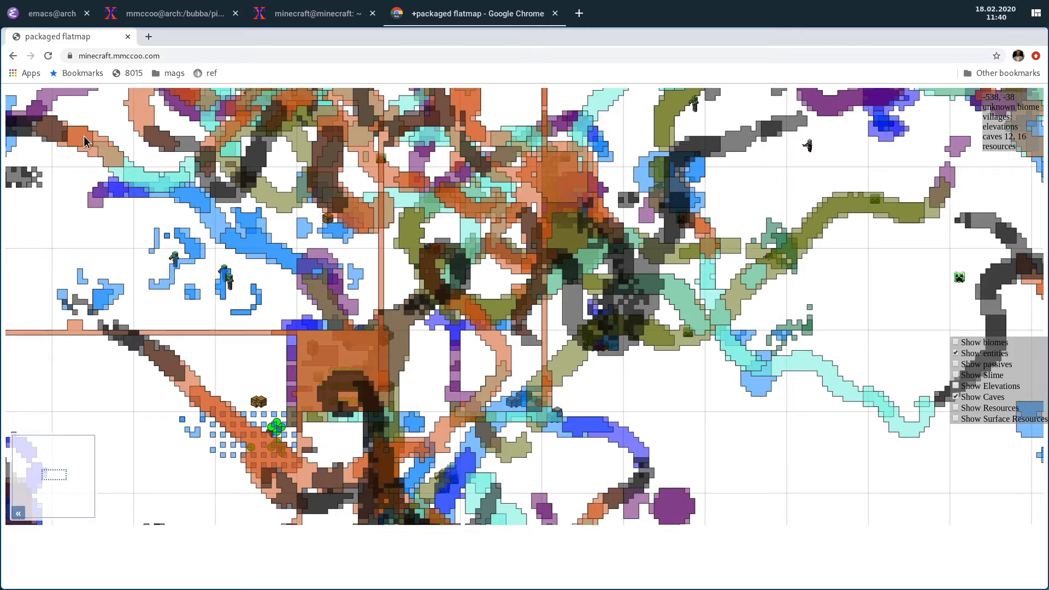
{"action": "mouse_move", "coordinate": [99, 150]}
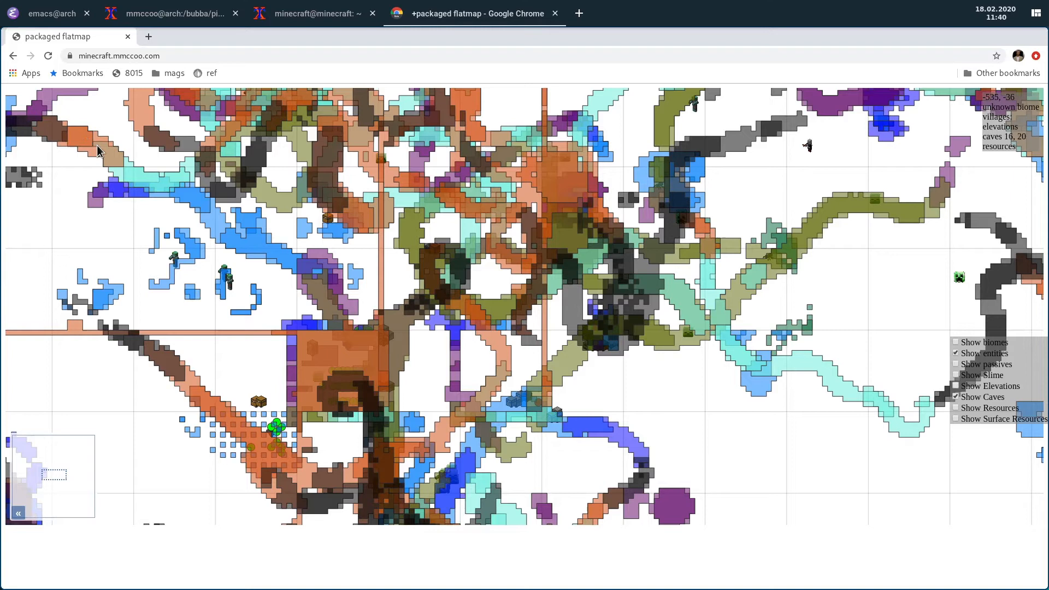
{"action": "mouse_move", "coordinate": [247, 254]}
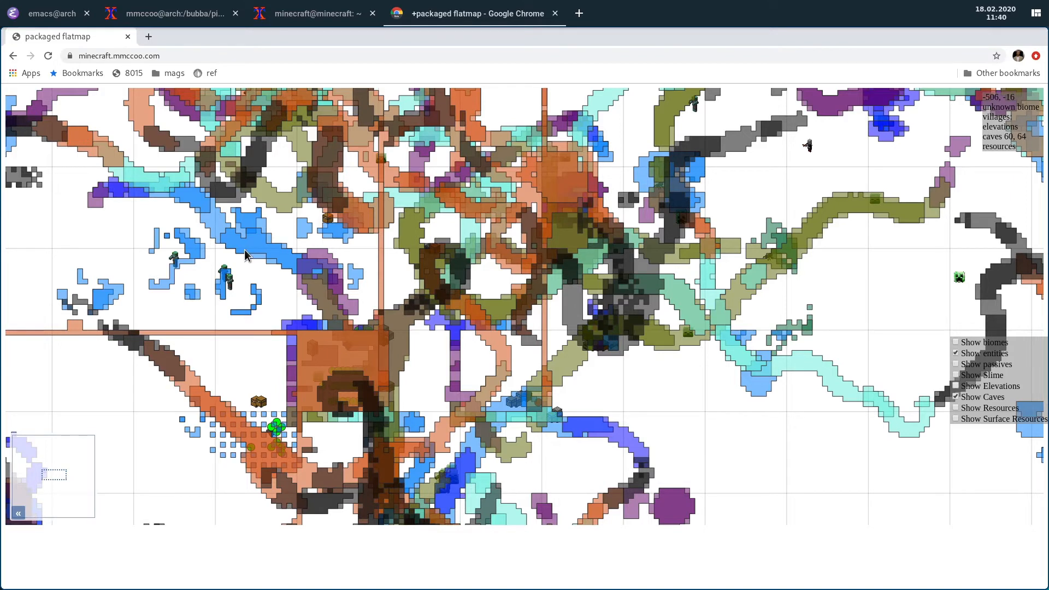
{"action": "mouse_move", "coordinate": [249, 259]}
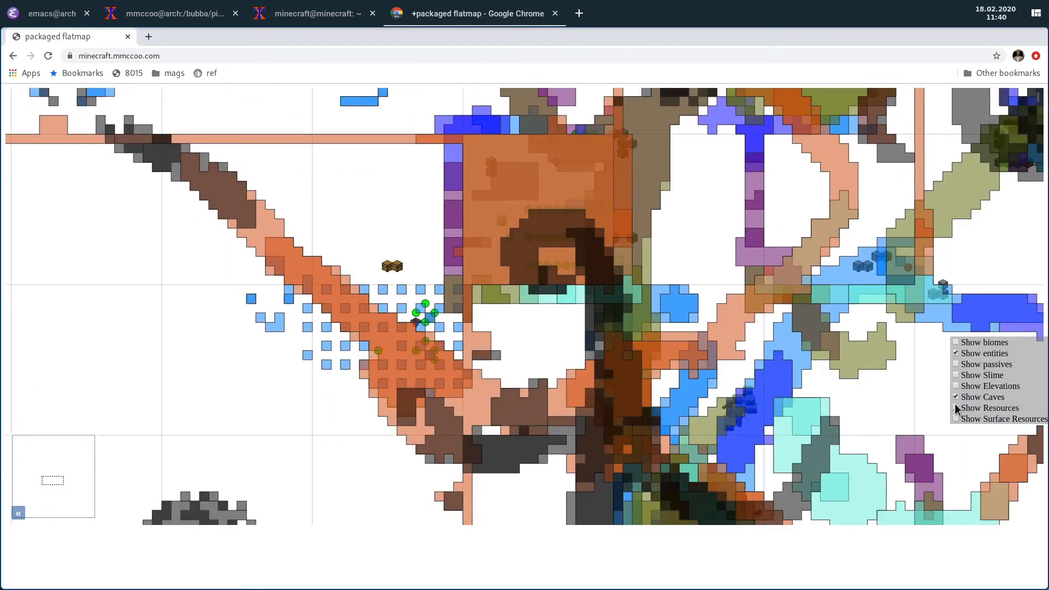
Step: Turn on Show Resources to display ore clusters over the cave tunnels
{"action": "left_click", "coordinate": [956, 408]}
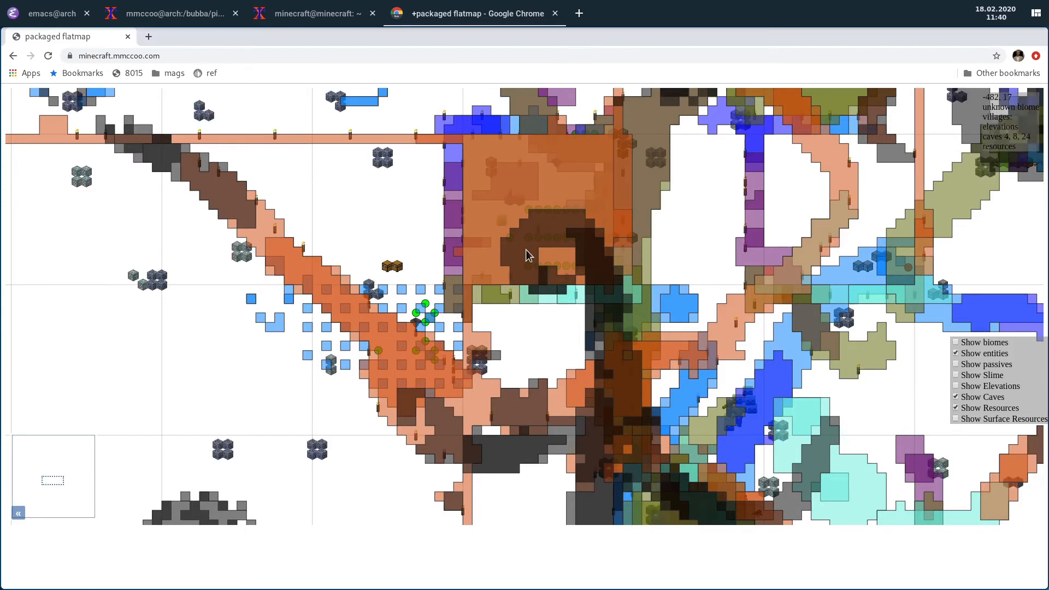
{"action": "mouse_move", "coordinate": [201, 268]}
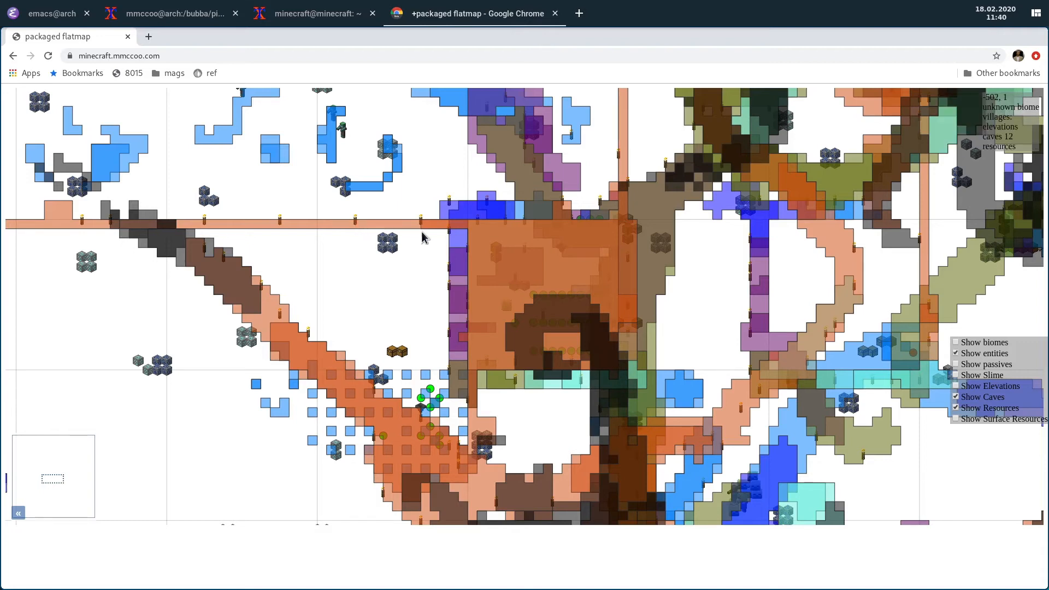
{"action": "mouse_move", "coordinate": [454, 236]}
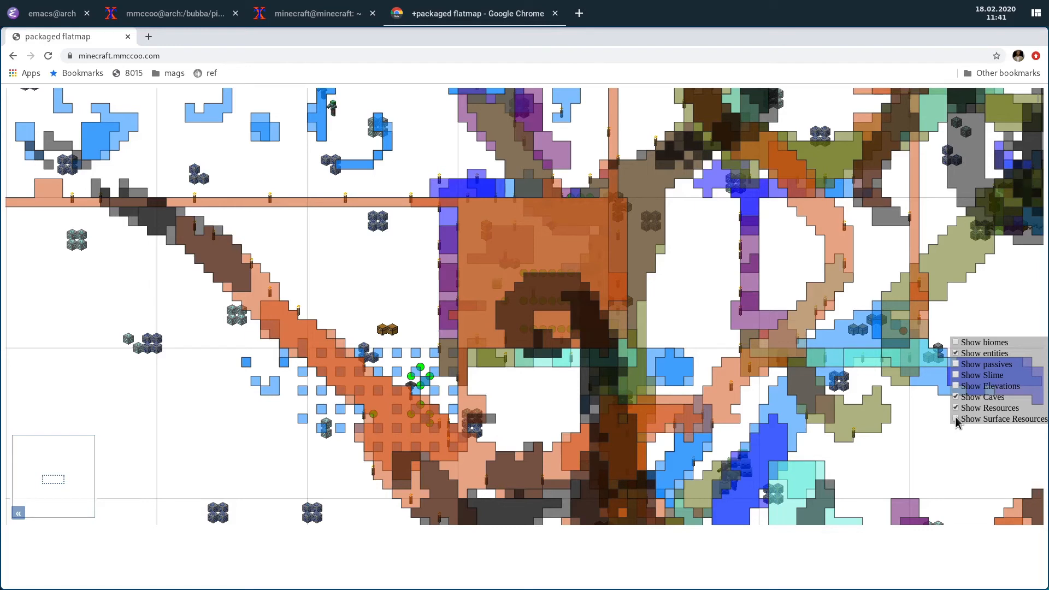
Step: Turn on Show Surface Resources to add torches and surface markers
{"action": "left_click", "coordinate": [955, 419]}
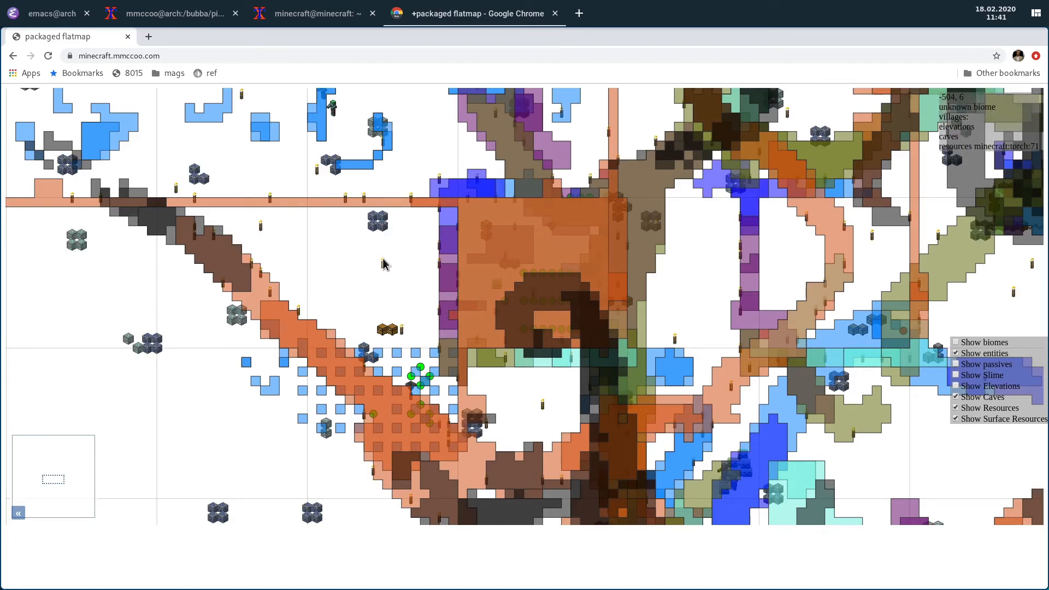
{"action": "mouse_move", "coordinate": [286, 331]}
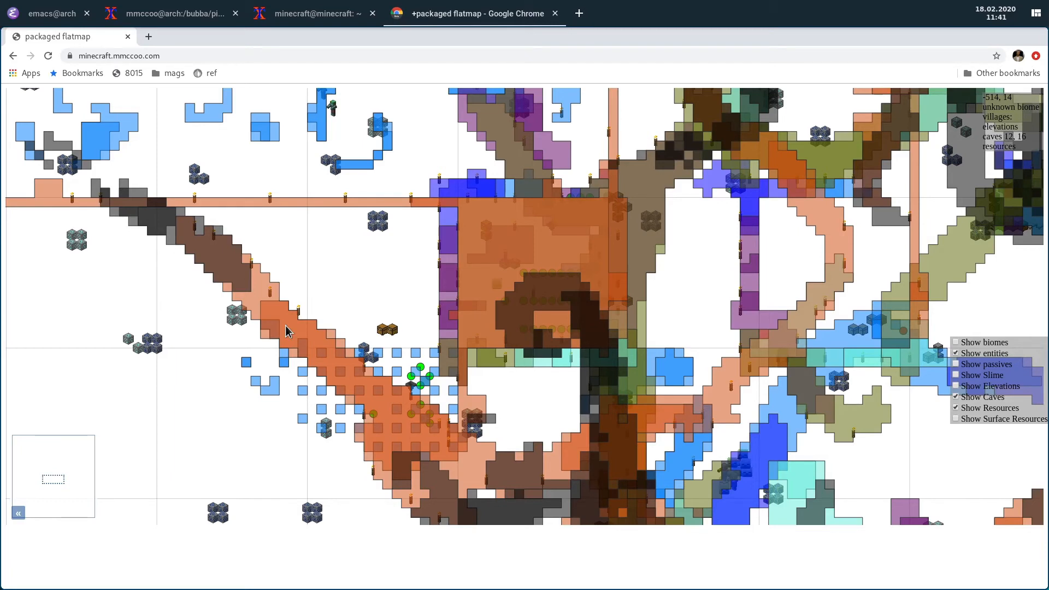
{"action": "mouse_move", "coordinate": [288, 326]}
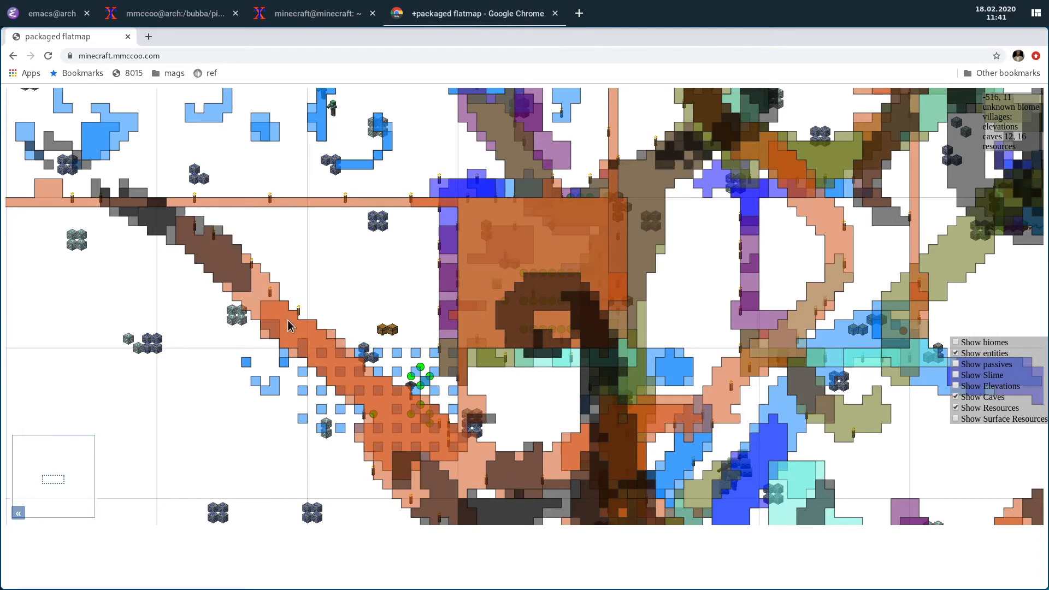
{"action": "mouse_move", "coordinate": [281, 323]}
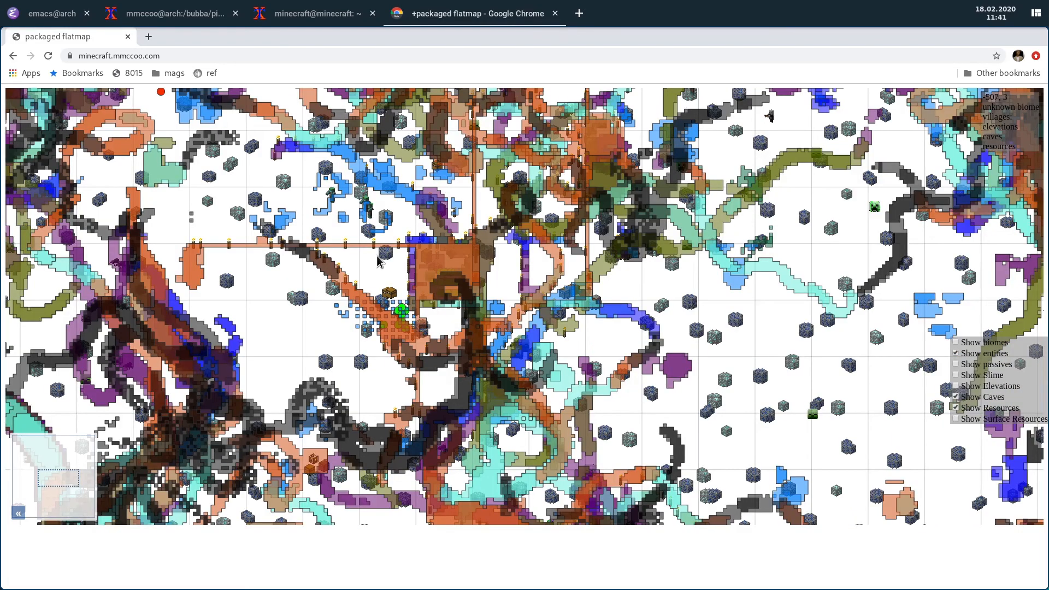
{"action": "mouse_move", "coordinate": [358, 292]}
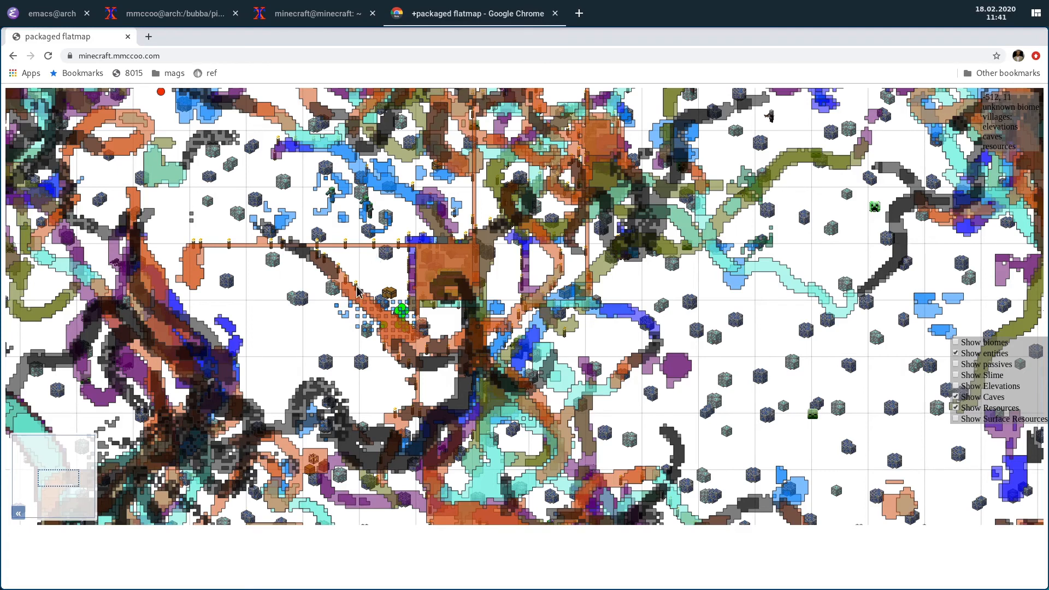
{"action": "mouse_move", "coordinate": [559, 269]}
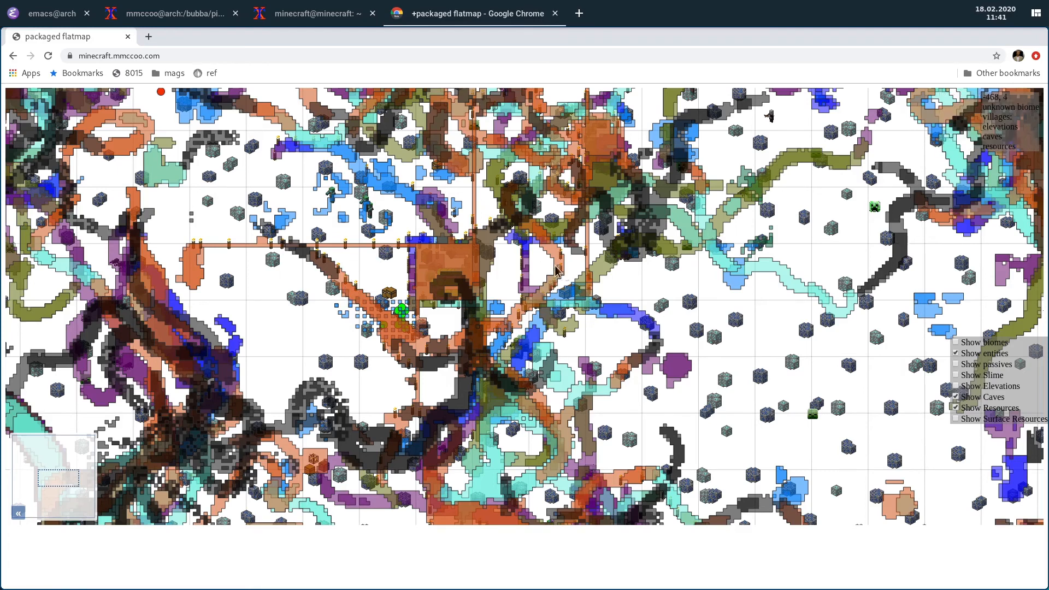
{"action": "mouse_move", "coordinate": [619, 275]}
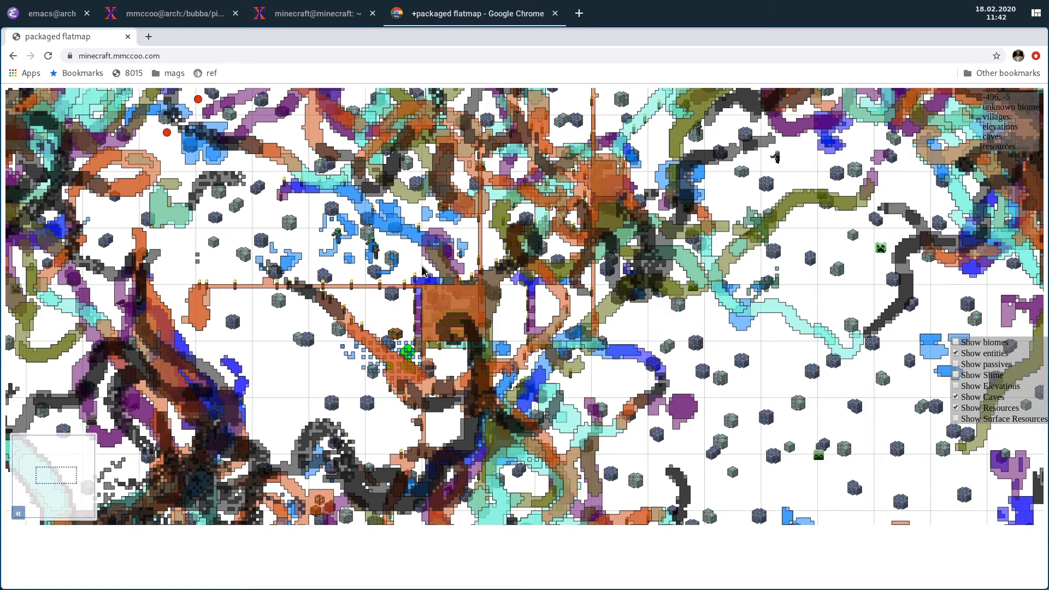
{"action": "mouse_move", "coordinate": [622, 293]}
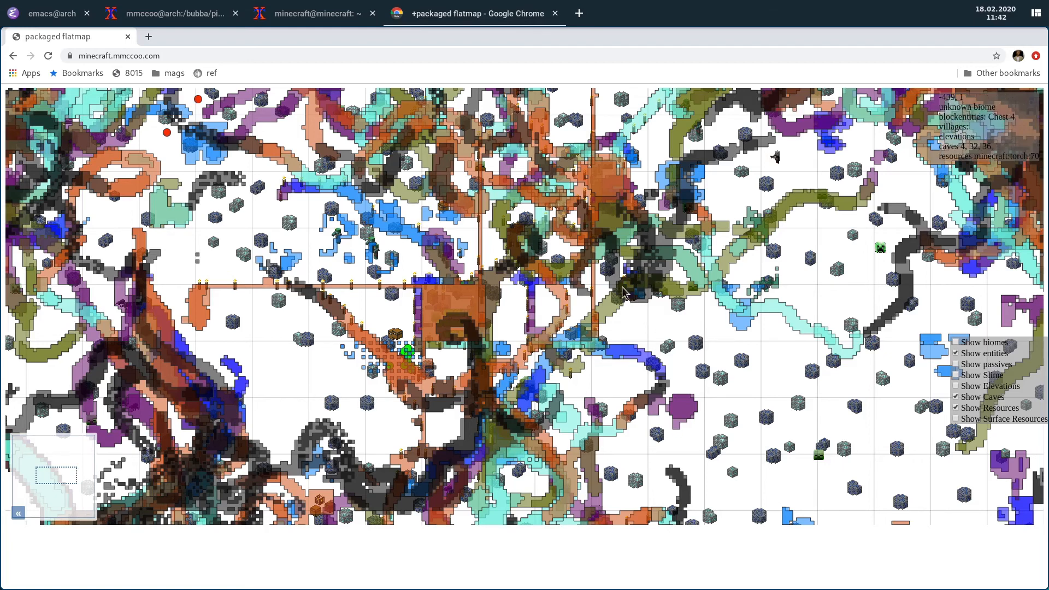
{"action": "mouse_move", "coordinate": [405, 266]}
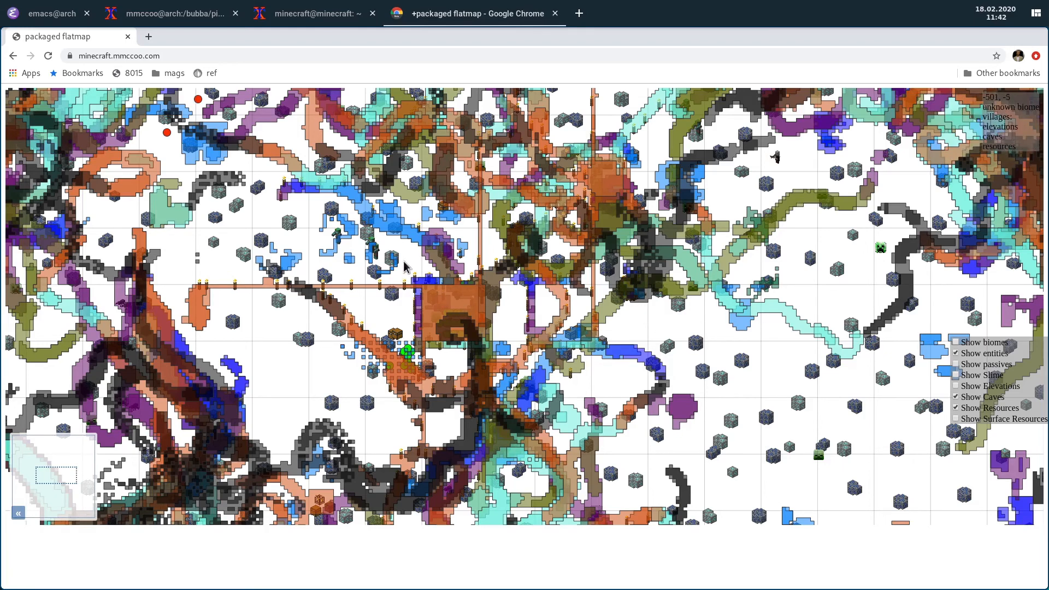
{"action": "mouse_move", "coordinate": [405, 267]}
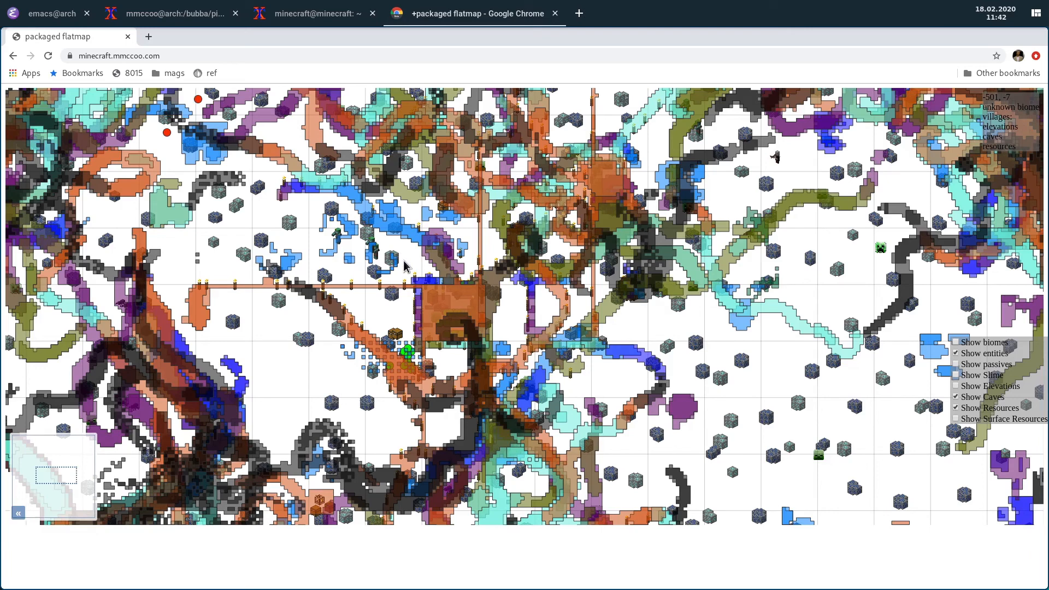
{"action": "mouse_move", "coordinate": [383, 259]}
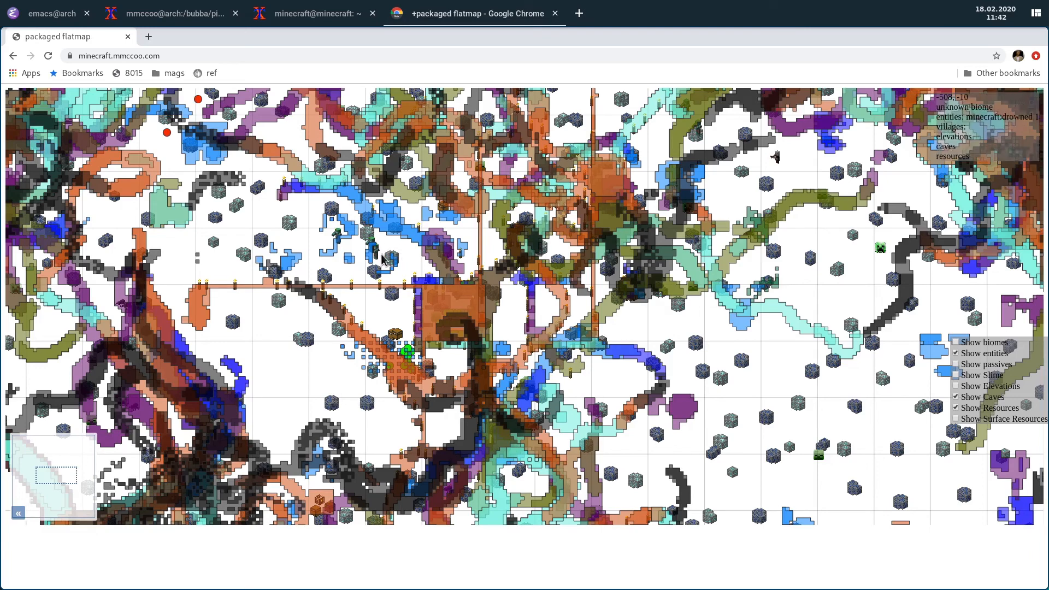
{"action": "mouse_move", "coordinate": [394, 266]}
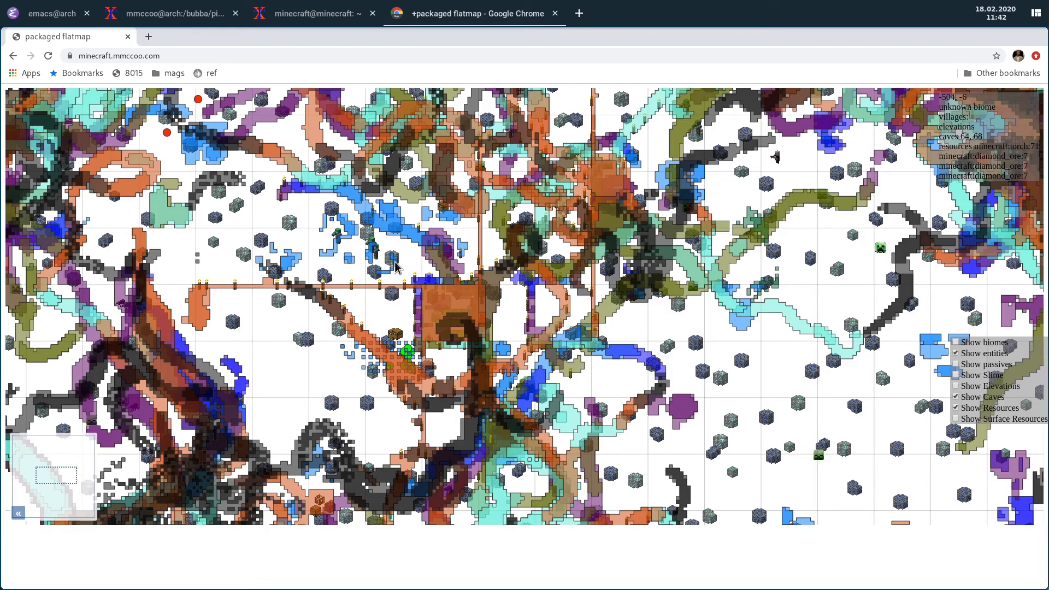
{"action": "mouse_move", "coordinate": [410, 329]}
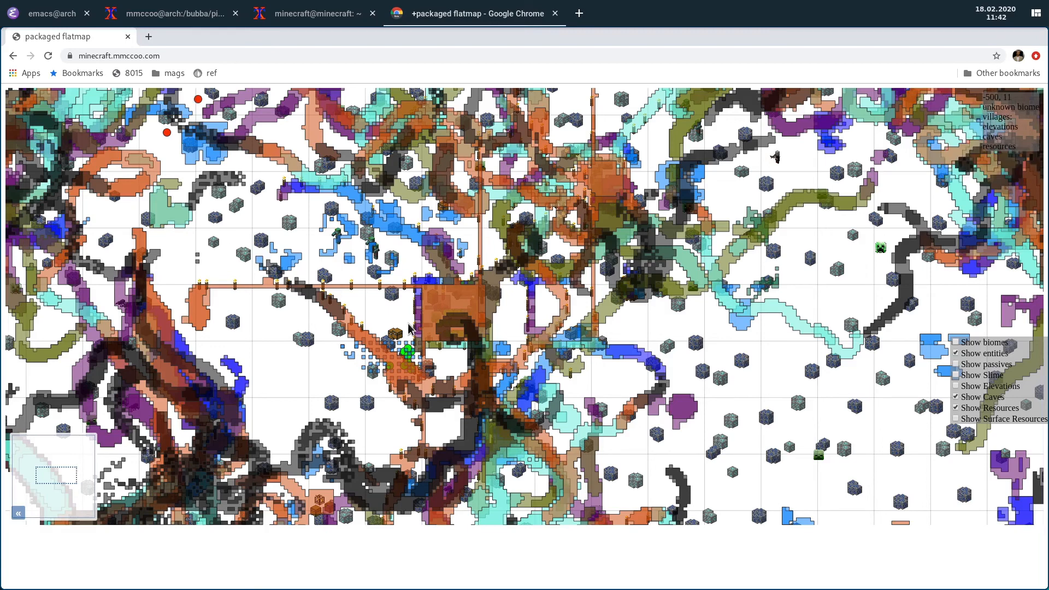
{"action": "mouse_move", "coordinate": [415, 338]}
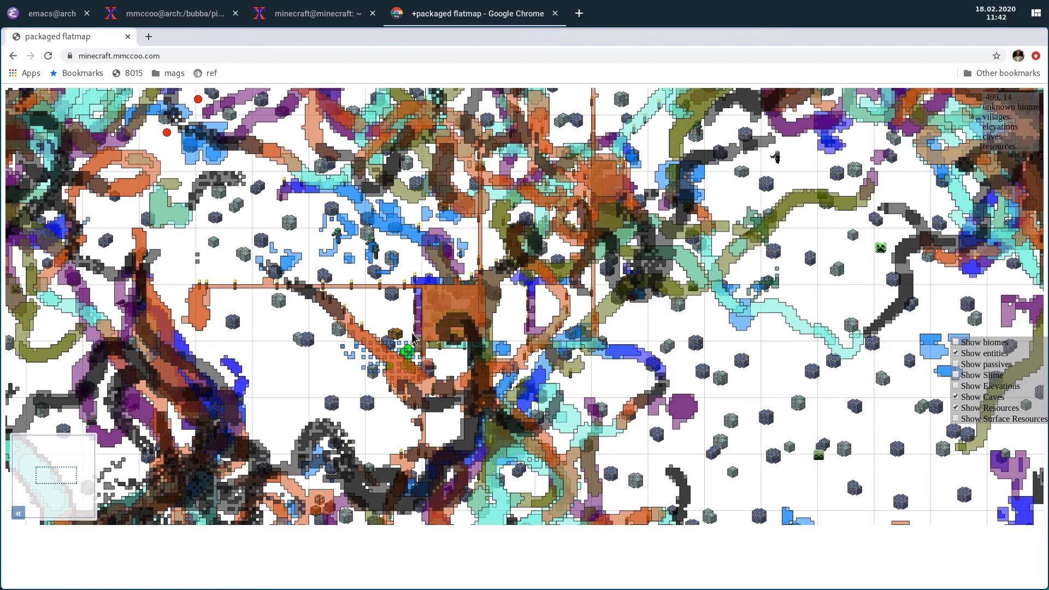
{"action": "mouse_move", "coordinate": [262, 257]}
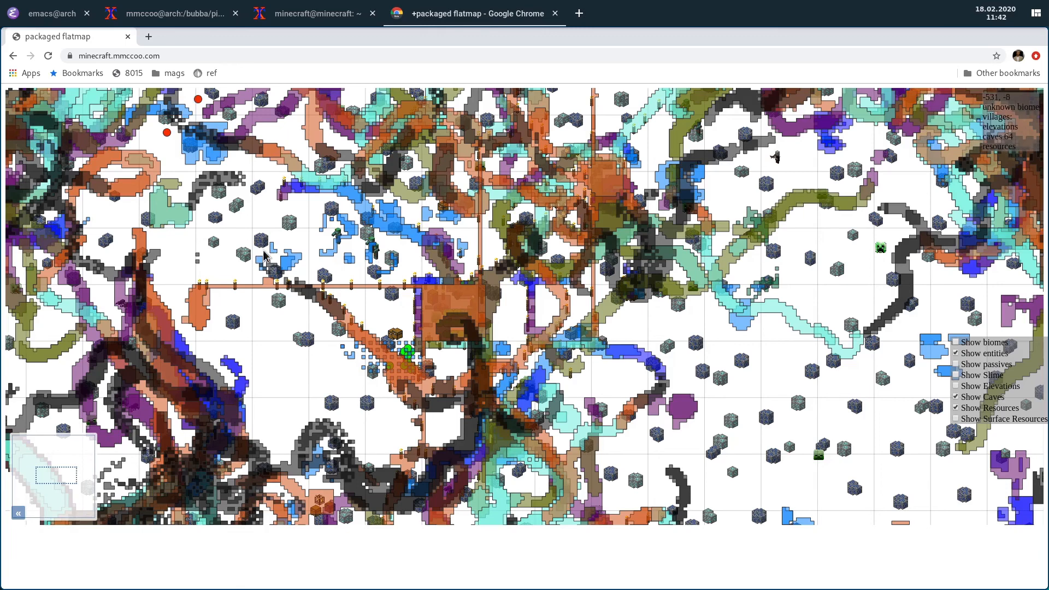
{"action": "mouse_move", "coordinate": [303, 284]}
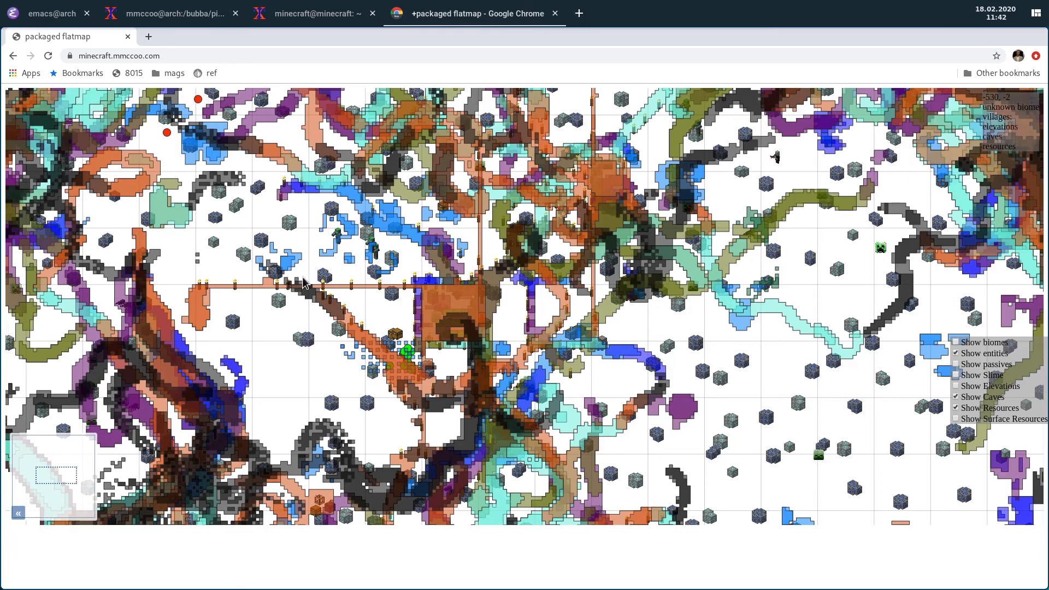
{"action": "mouse_move", "coordinate": [327, 327]}
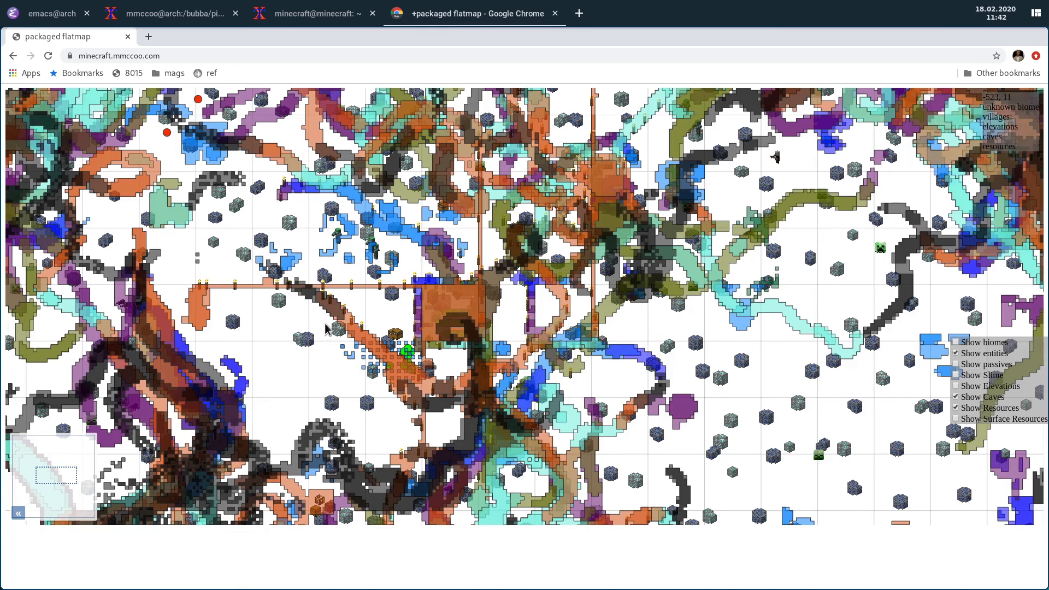
{"action": "mouse_move", "coordinate": [315, 287]}
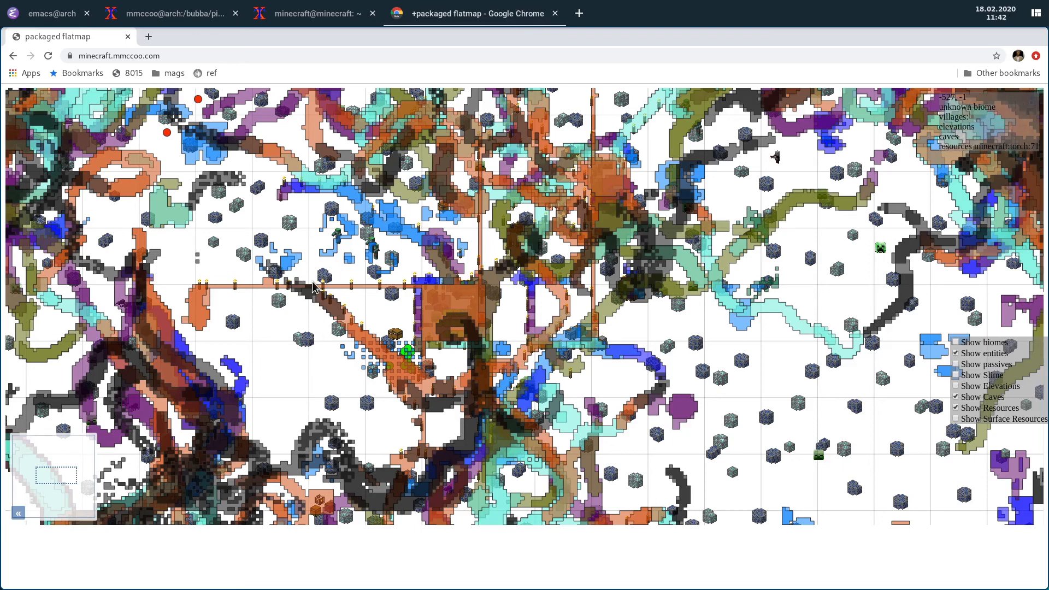
{"action": "mouse_move", "coordinate": [260, 288]}
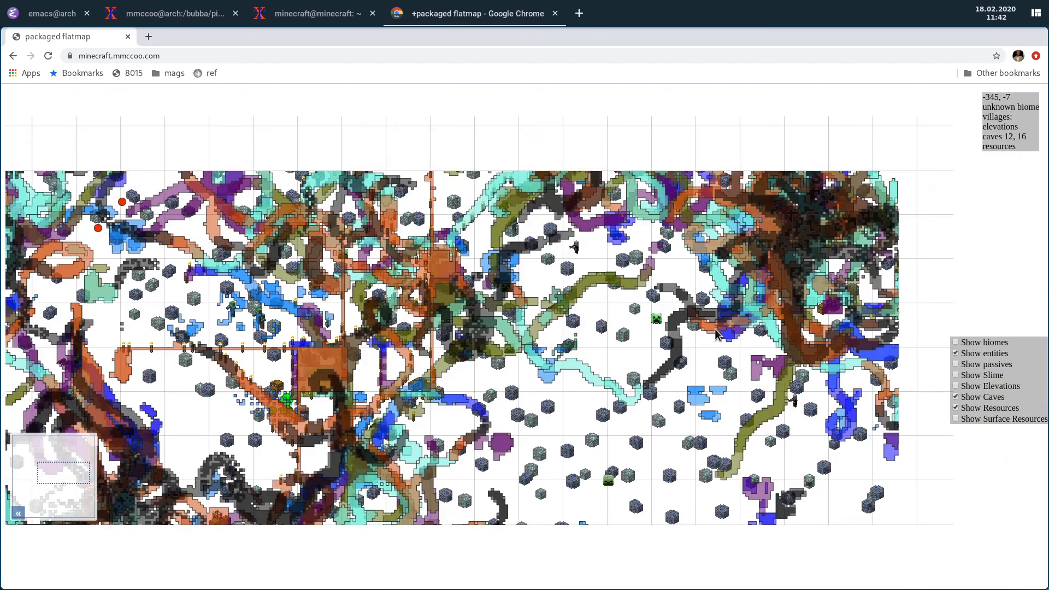
Step: Zoom the map to view the dense cave network north of the base
{"action": "scroll", "scroll_direction": "up", "scroll_amount": 3}
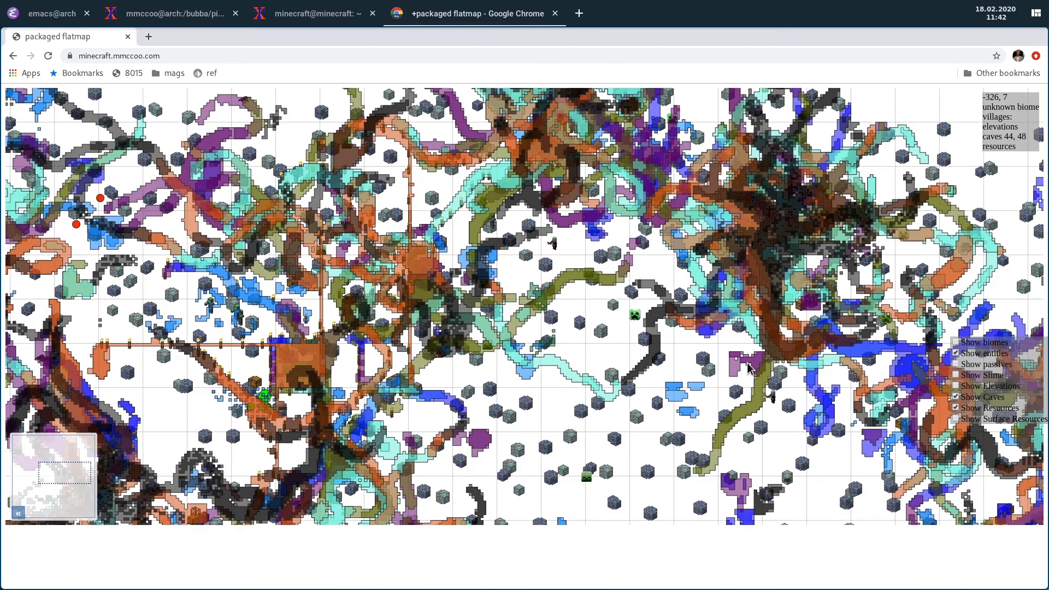
{"action": "mouse_move", "coordinate": [599, 318]}
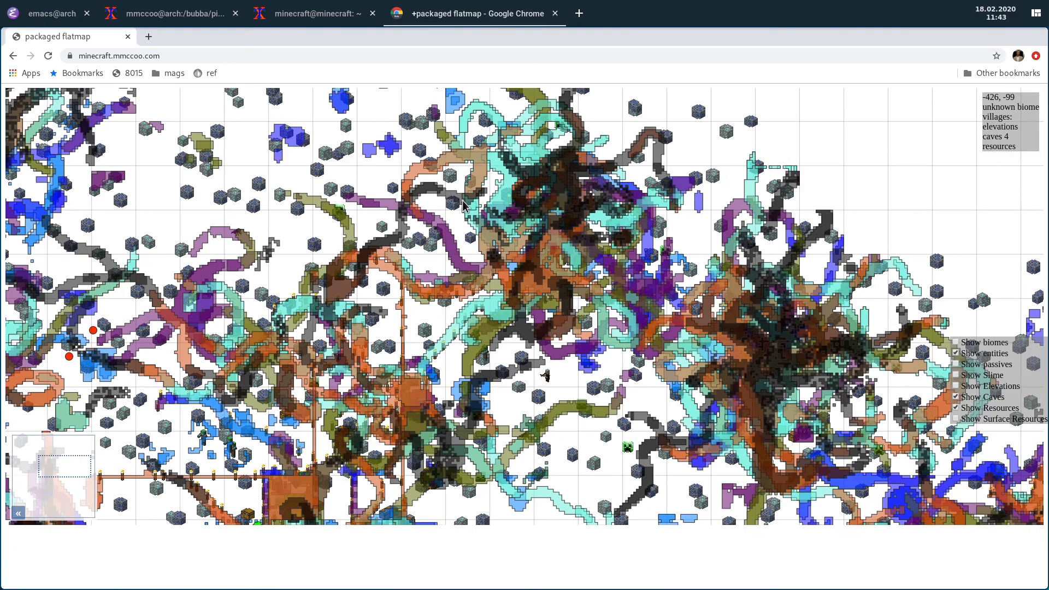
{"action": "mouse_move", "coordinate": [465, 227]}
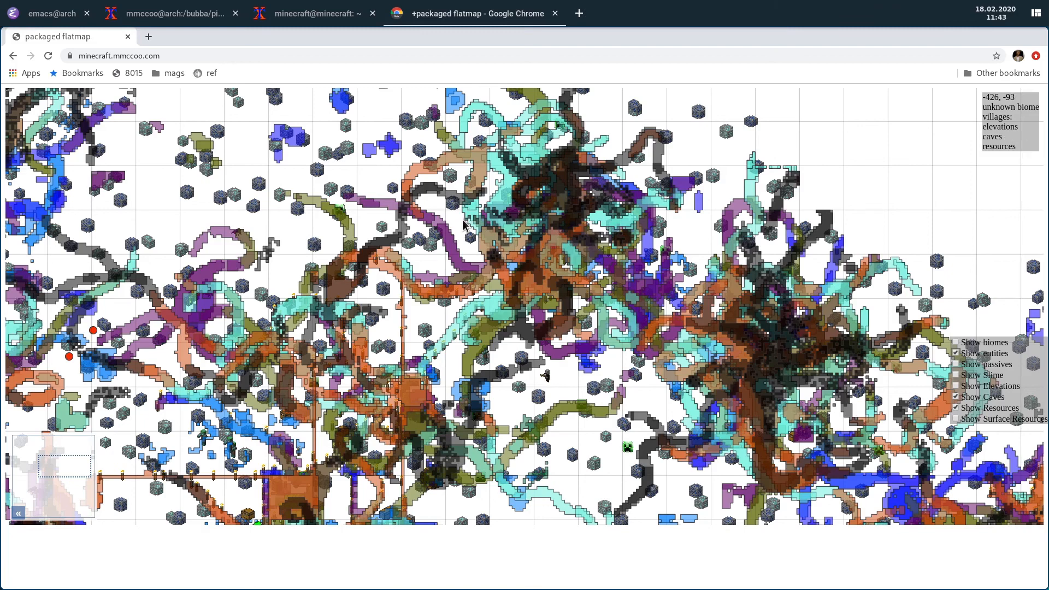
{"action": "mouse_move", "coordinate": [464, 233]}
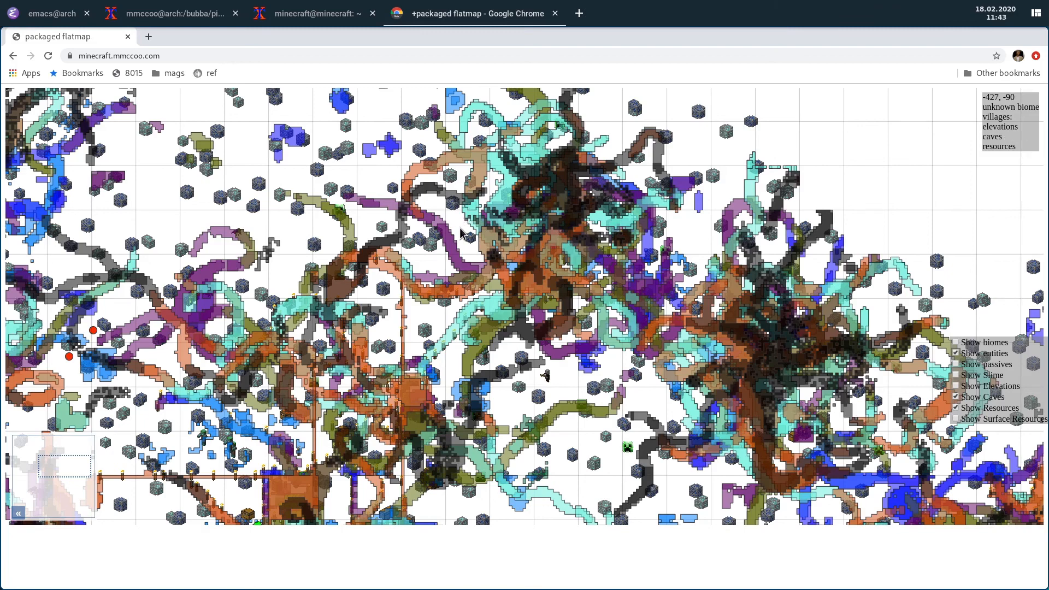
{"action": "mouse_move", "coordinate": [679, 342]}
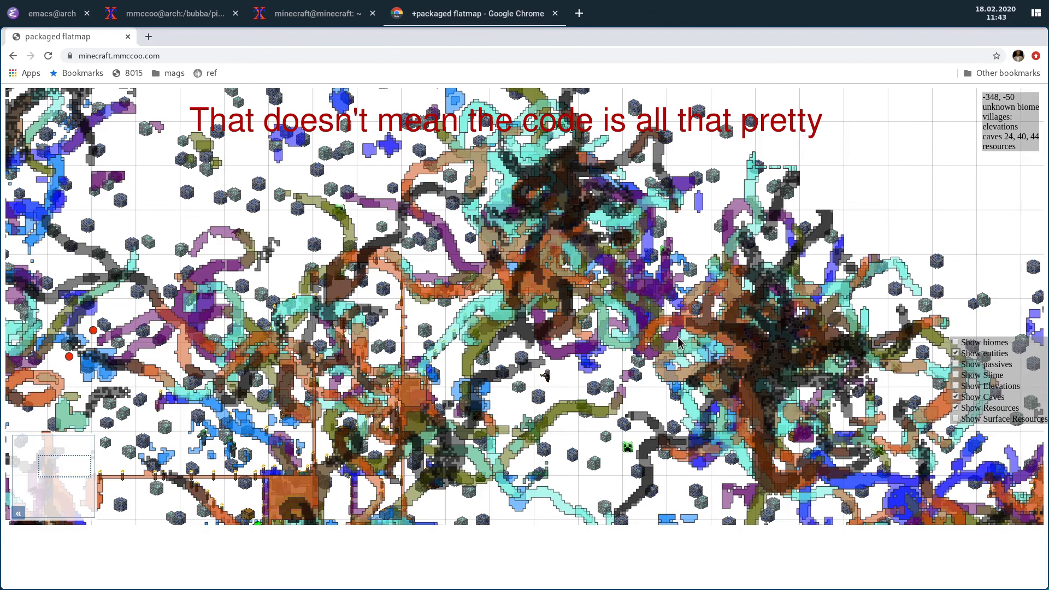